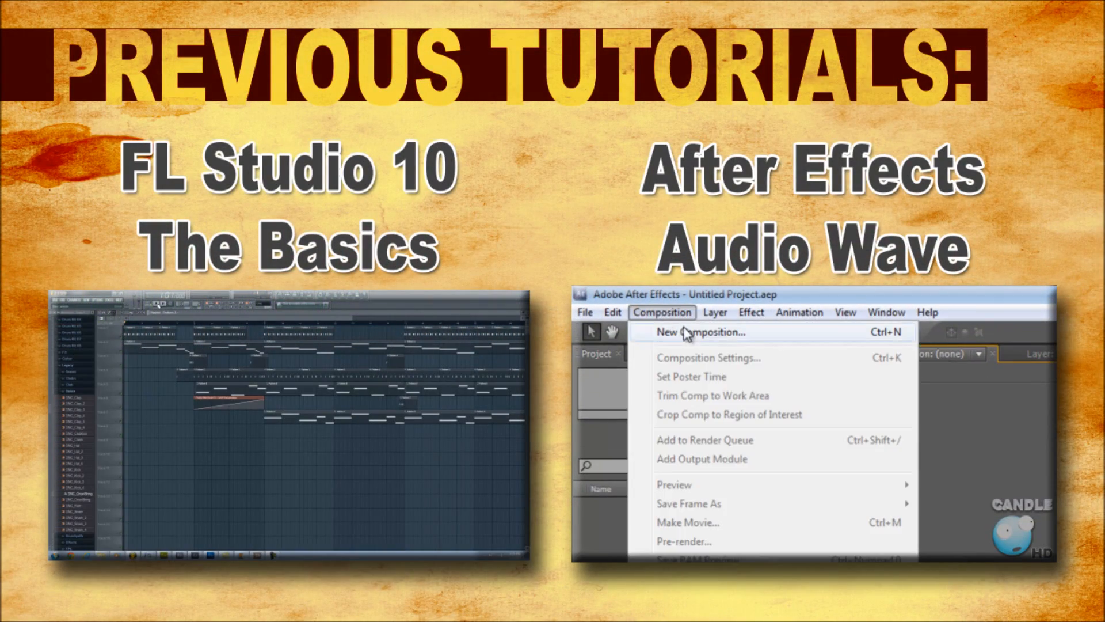
Bring up the completed 'text' composition holding the WUDDUP text and solid1 layers.
{"action": "left_click", "coordinate": [700, 332]}
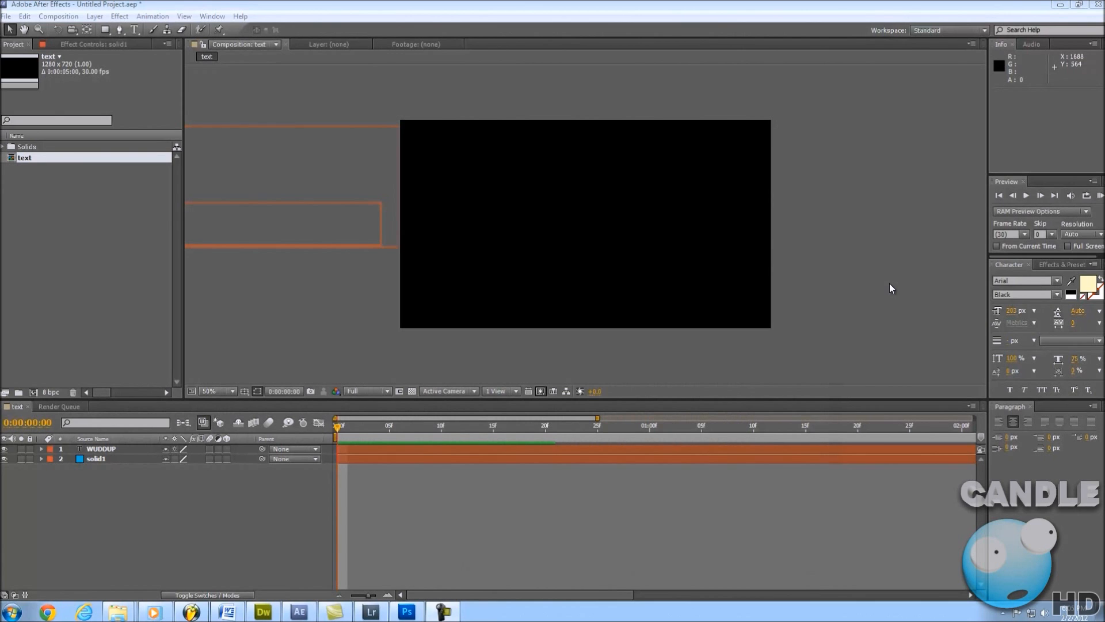
Discard the current project and start a new, empty untitled project.
{"action": "left_click", "coordinate": [1026, 195]}
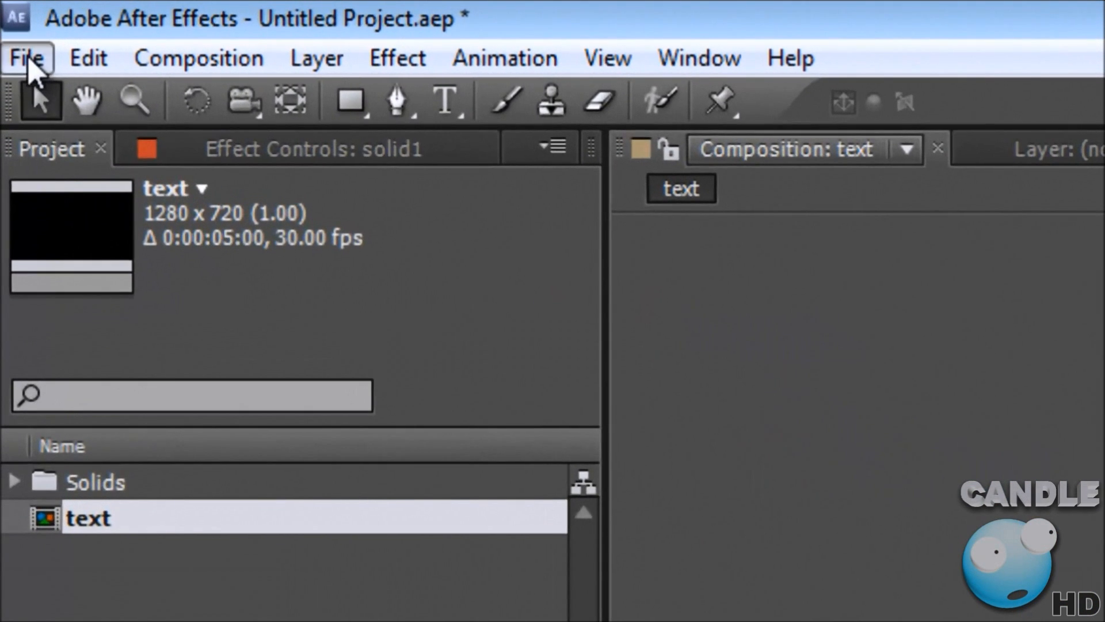
{"action": "left_click", "coordinate": [27, 59]}
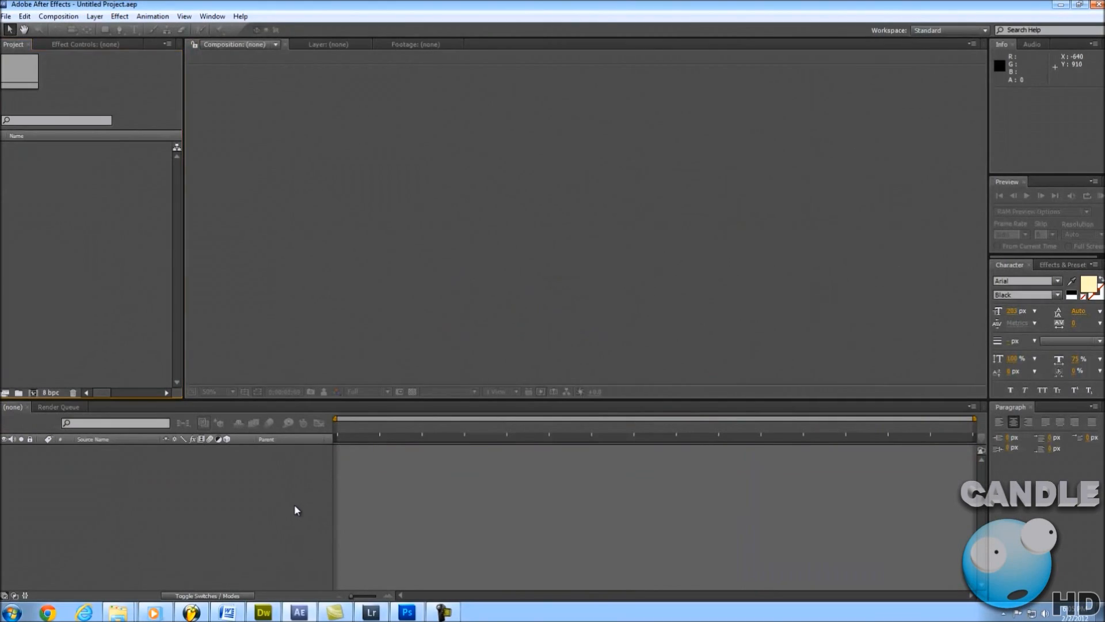
{"action": "mouse_move", "coordinate": [520, 231]}
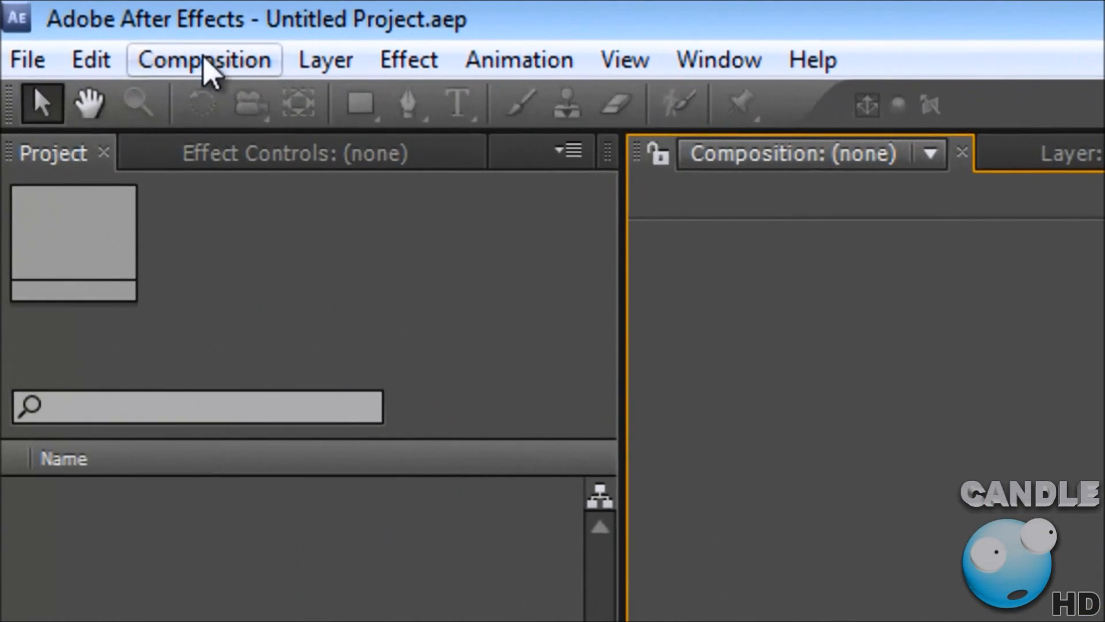
Create composition 'text' at 1280x720, 30 fps, 0:00:03:00 duration, black background.
{"action": "left_click", "coordinate": [195, 59]}
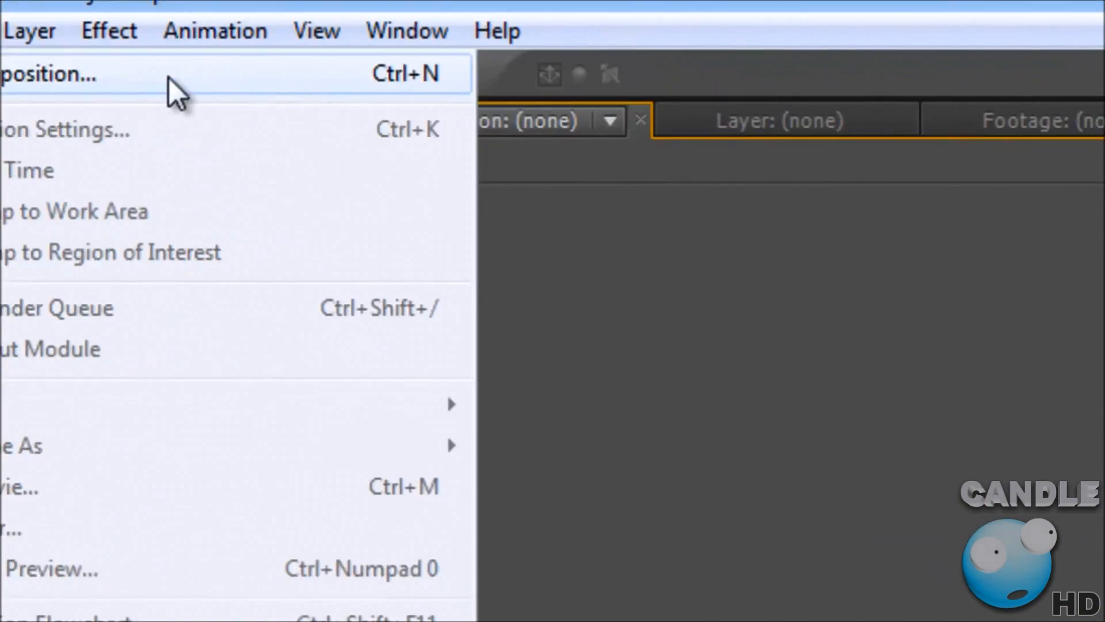
{"action": "left_click", "coordinate": [46, 73]}
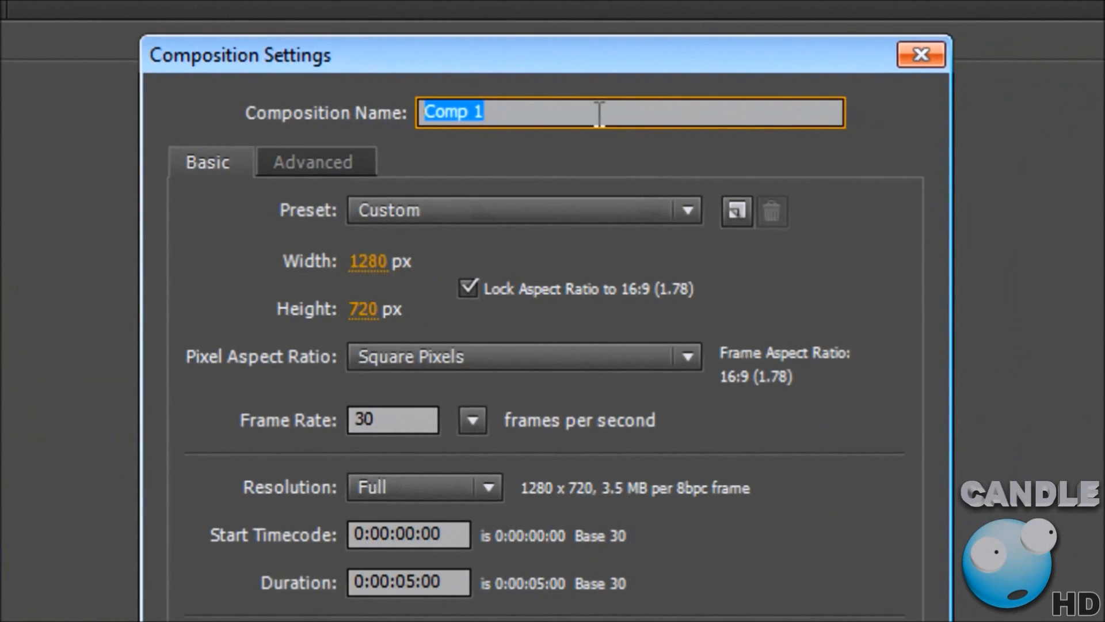
{"action": "type", "text": "t"}
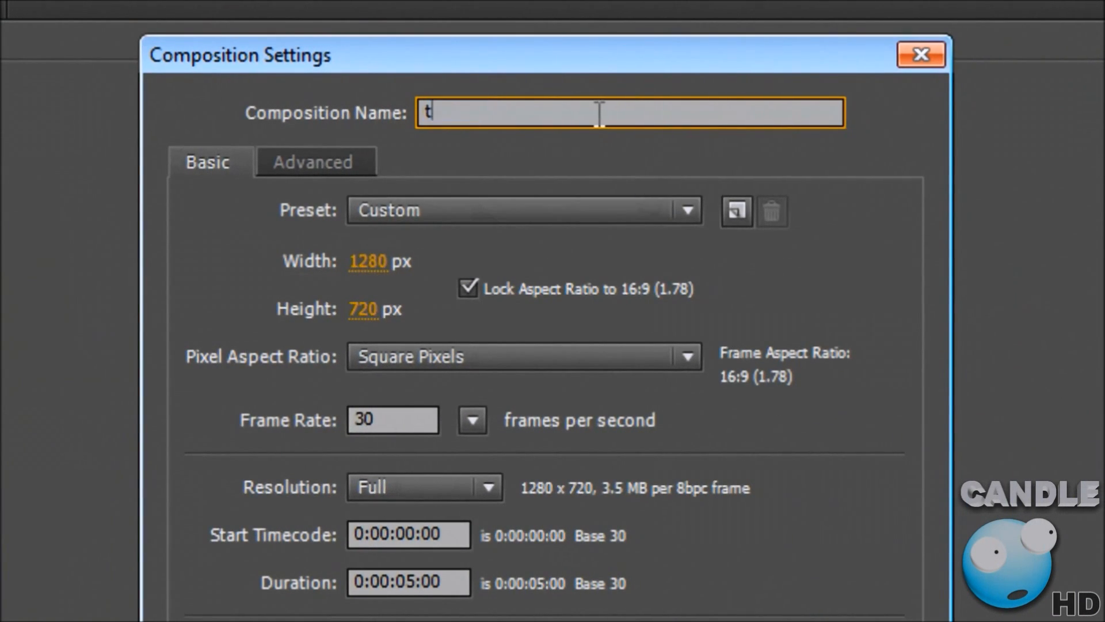
{"action": "type", "text": "ext"}
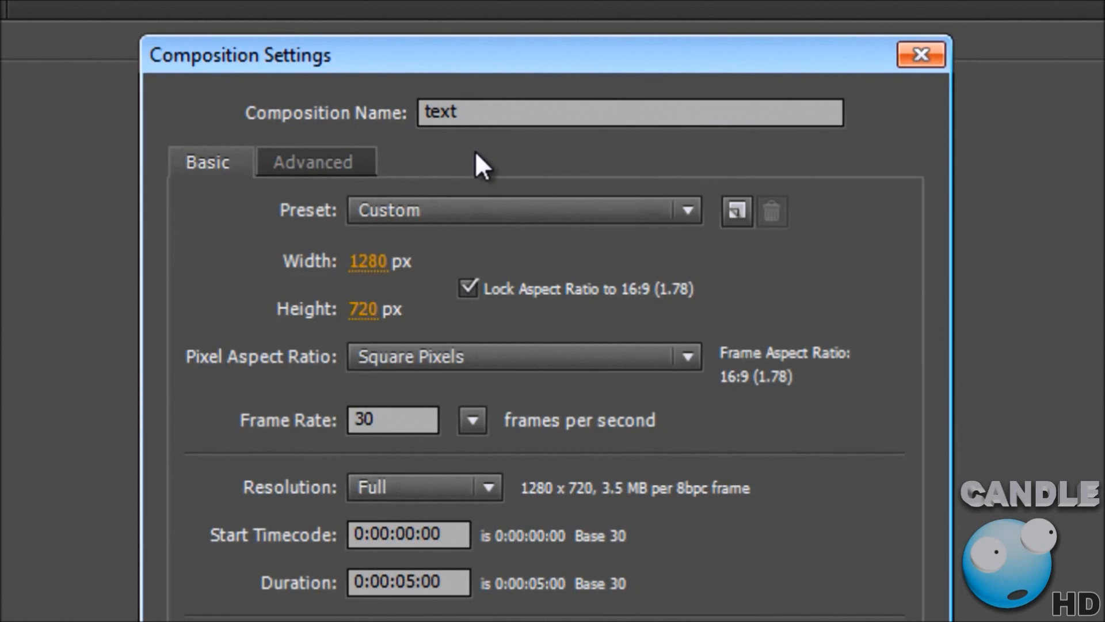
{"action": "mouse_move", "coordinate": [398, 296]}
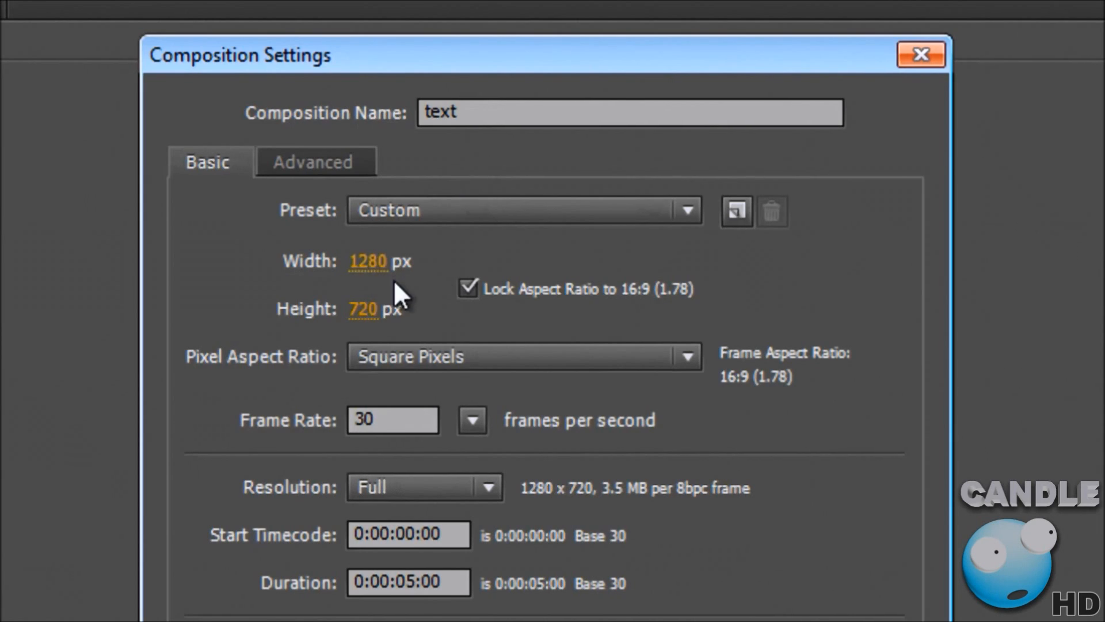
{"action": "mouse_move", "coordinate": [454, 336]}
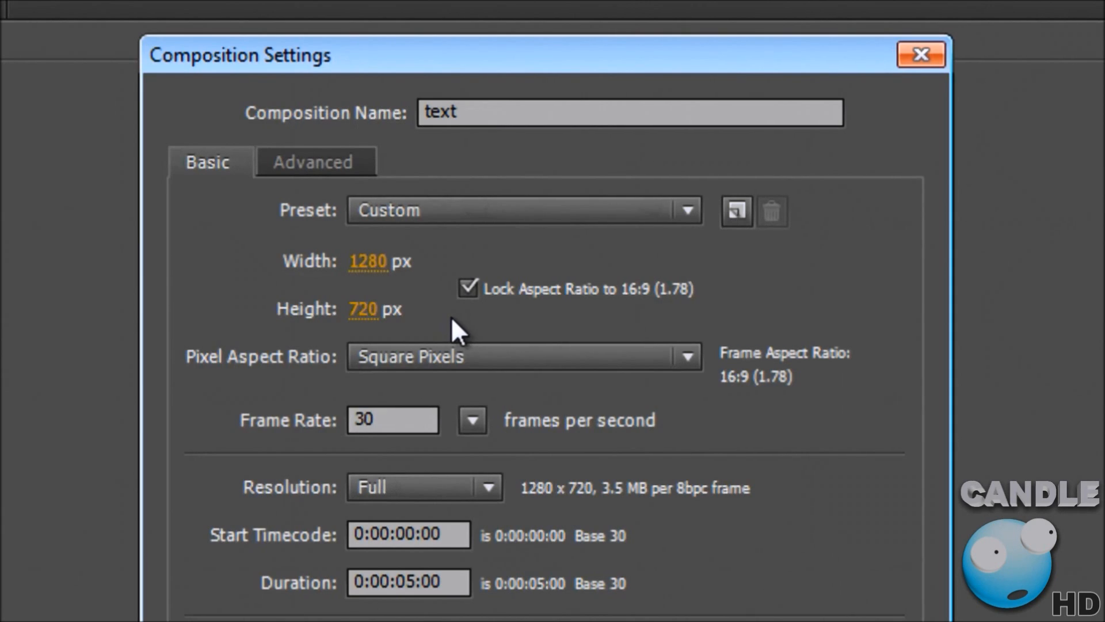
{"action": "mouse_move", "coordinate": [469, 333]}
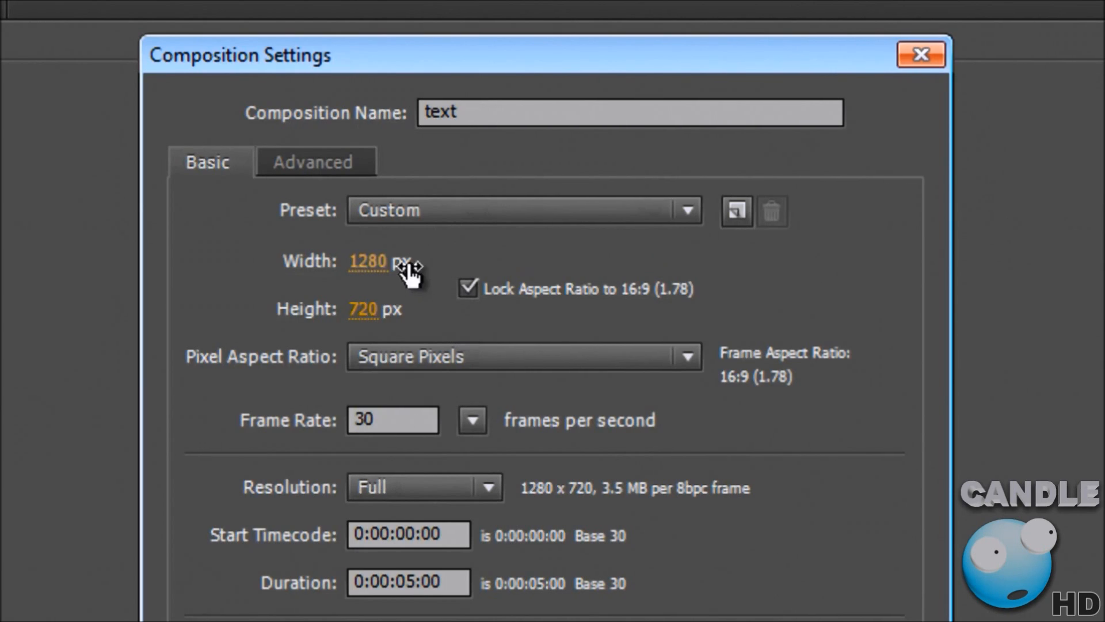
{"action": "mouse_move", "coordinate": [482, 324]}
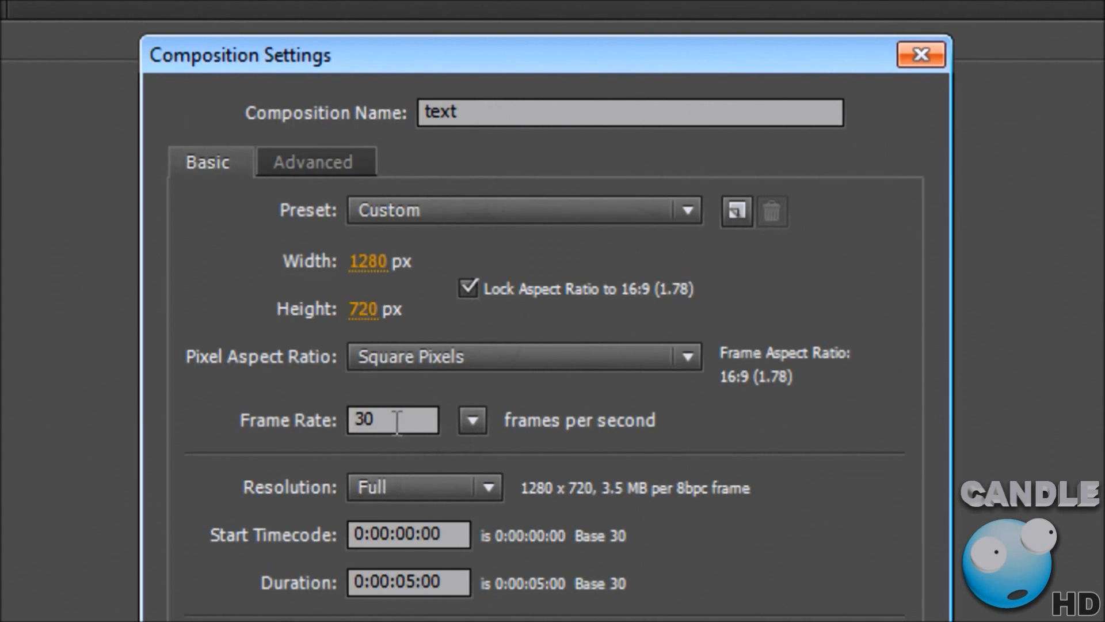
{"action": "left_click", "coordinate": [407, 582]}
{"action": "type", "text": "3"}
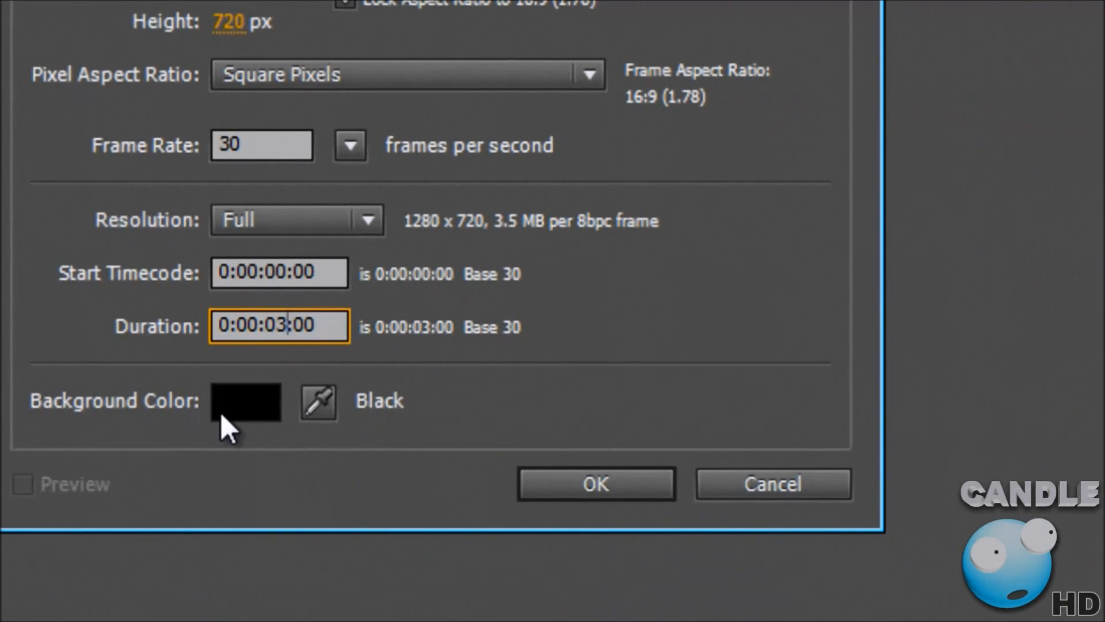
{"action": "left_click", "coordinate": [598, 483]}
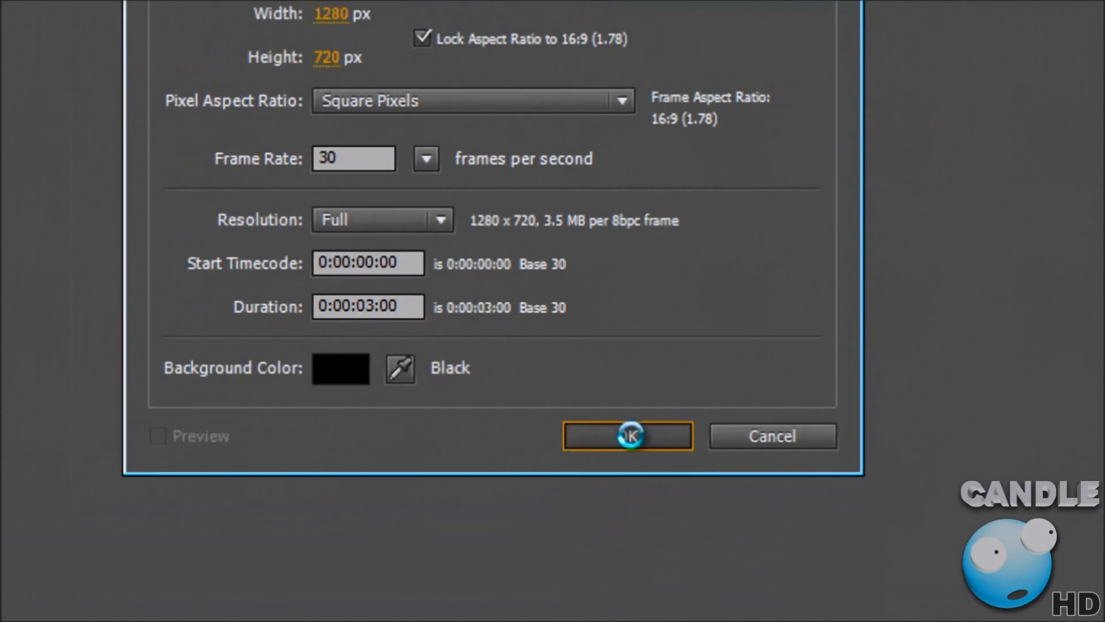
{"action": "left_click", "coordinate": [627, 435]}
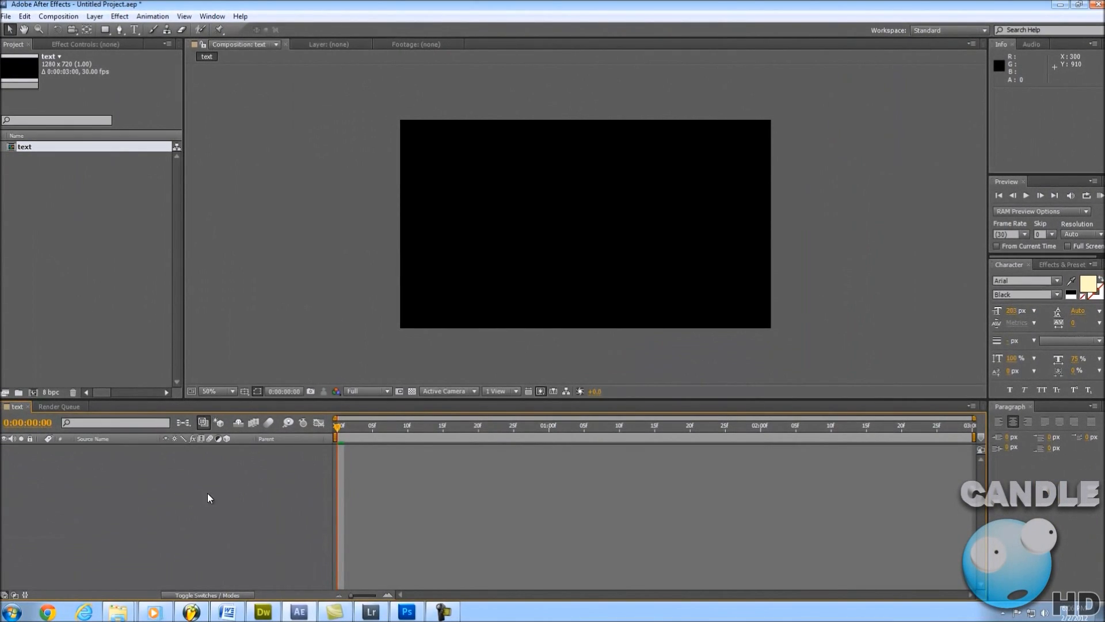
{"action": "mouse_move", "coordinate": [166, 466]}
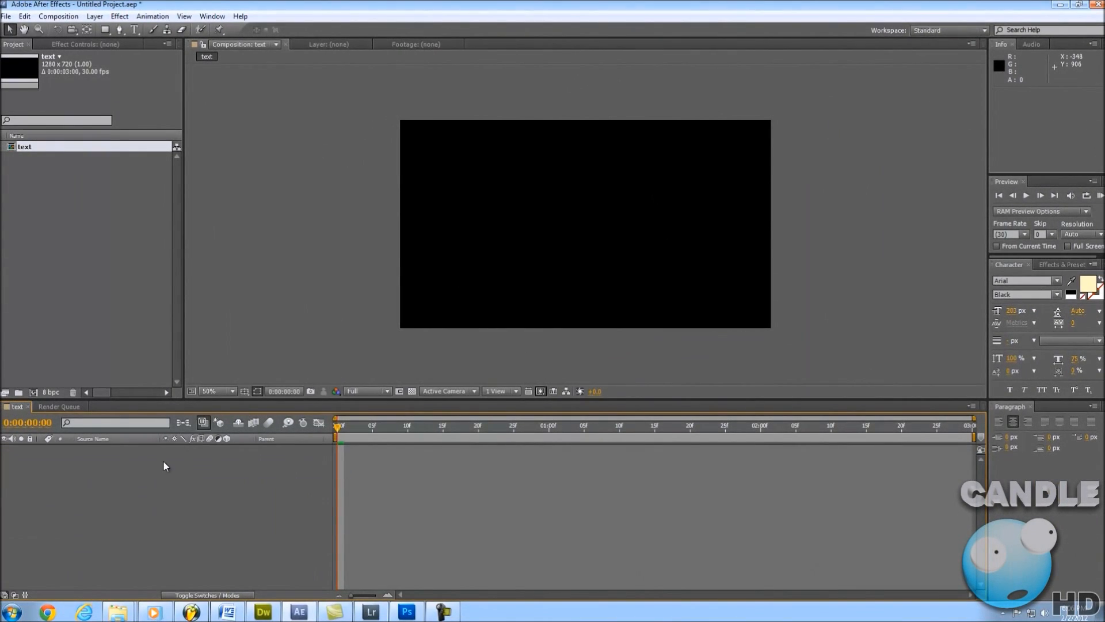
Add a full-frame 1280x720 solid named 'solid1' in colour 00ACCB.
{"action": "left_click", "coordinate": [96, 16]}
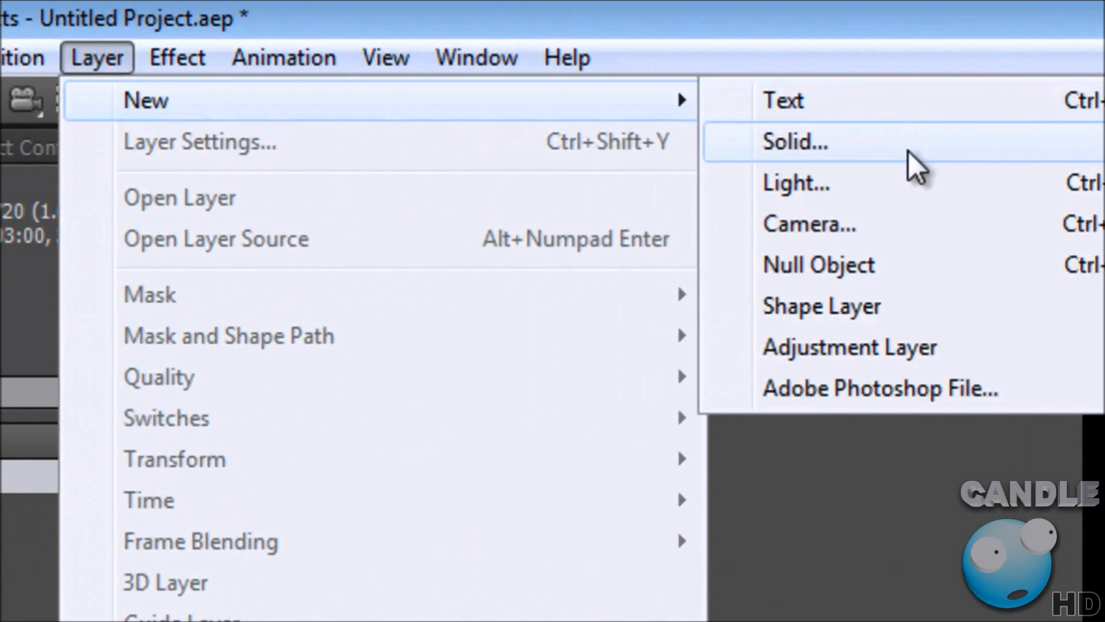
{"action": "left_click", "coordinate": [796, 143]}
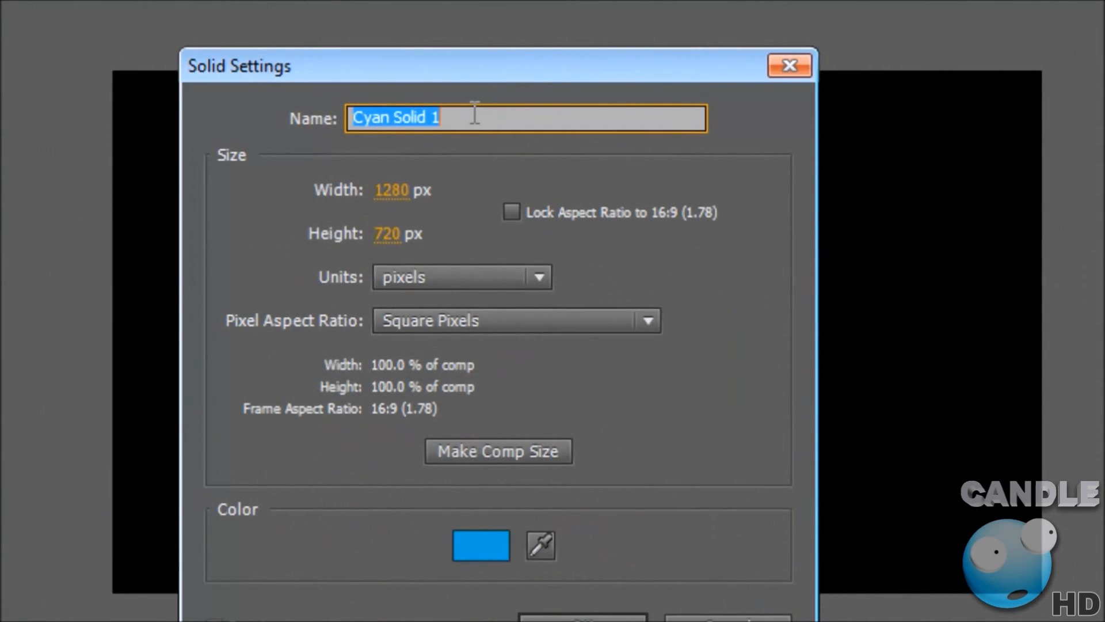
{"action": "type", "text": "solid1"}
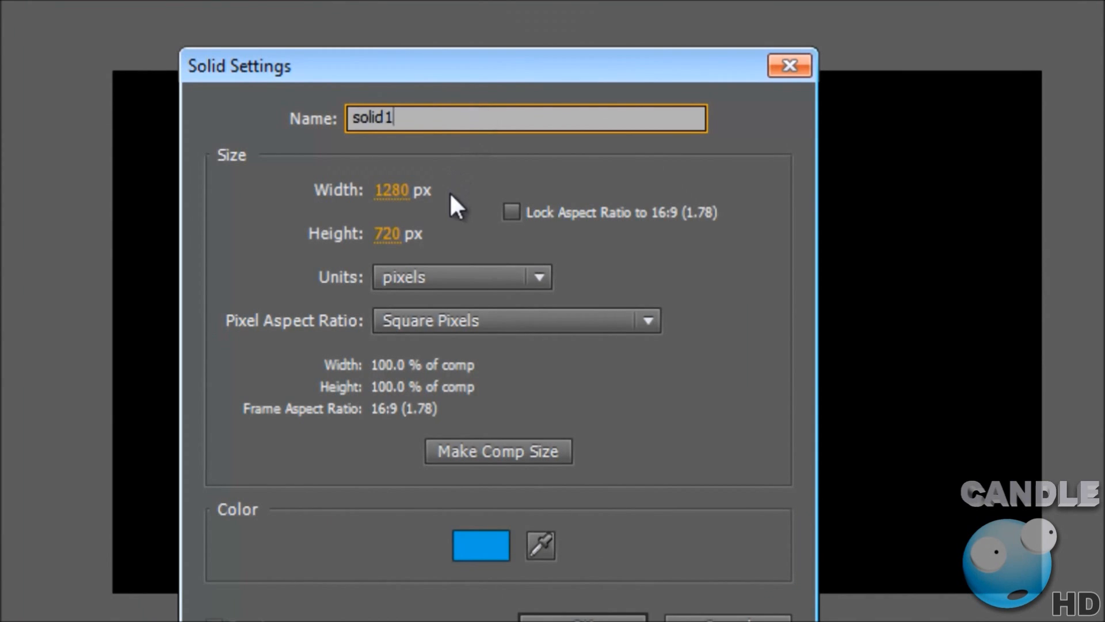
{"action": "mouse_move", "coordinate": [632, 465]}
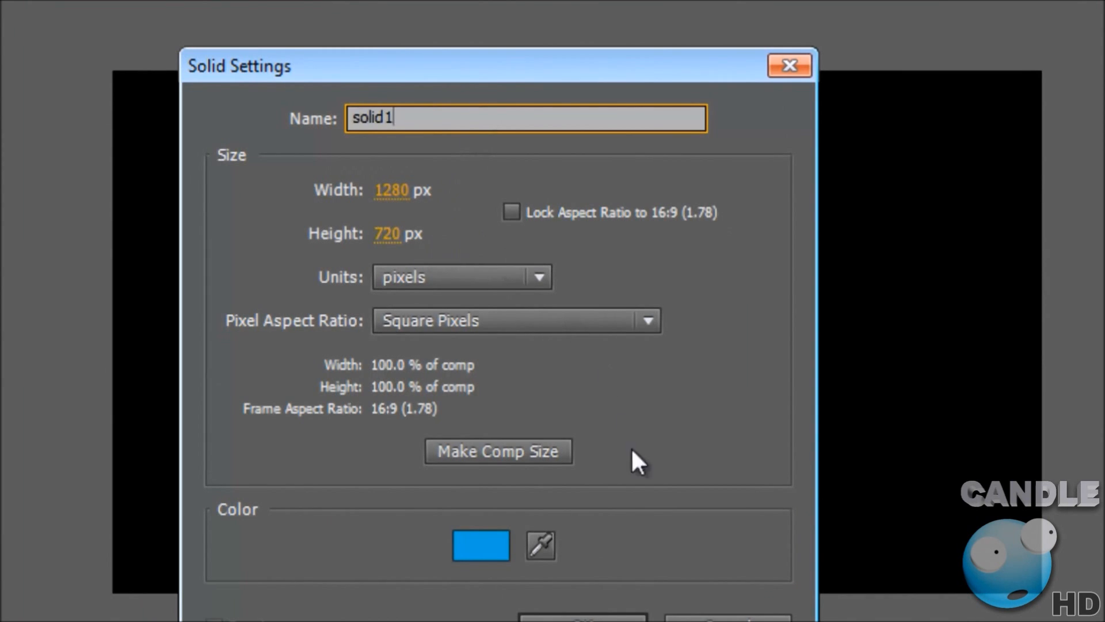
{"action": "left_click", "coordinate": [482, 556]}
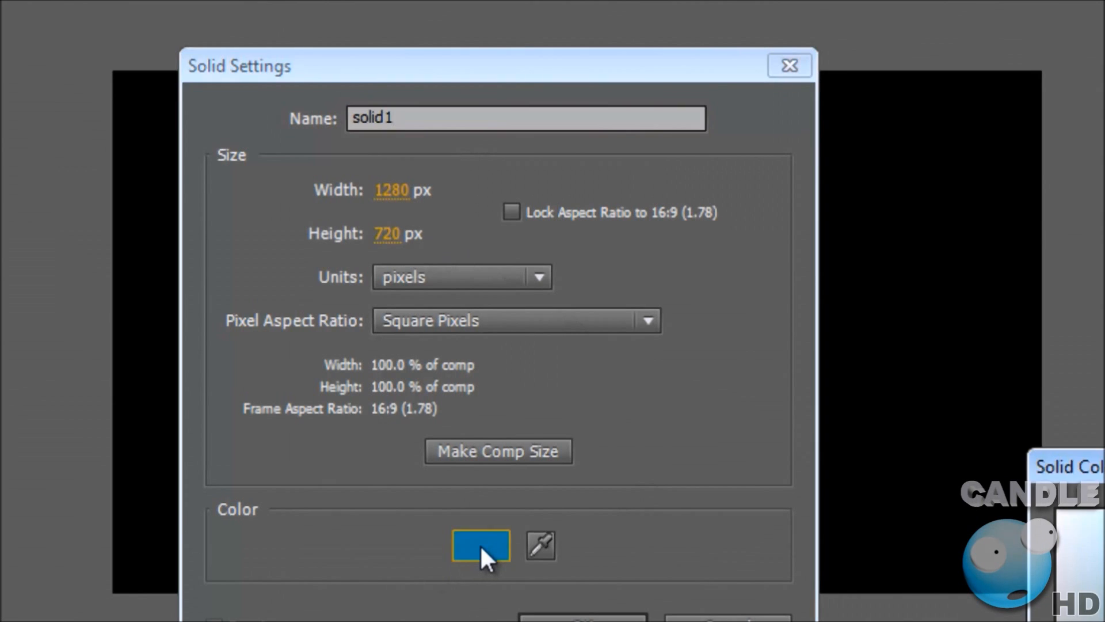
{"action": "left_click", "coordinate": [481, 548]}
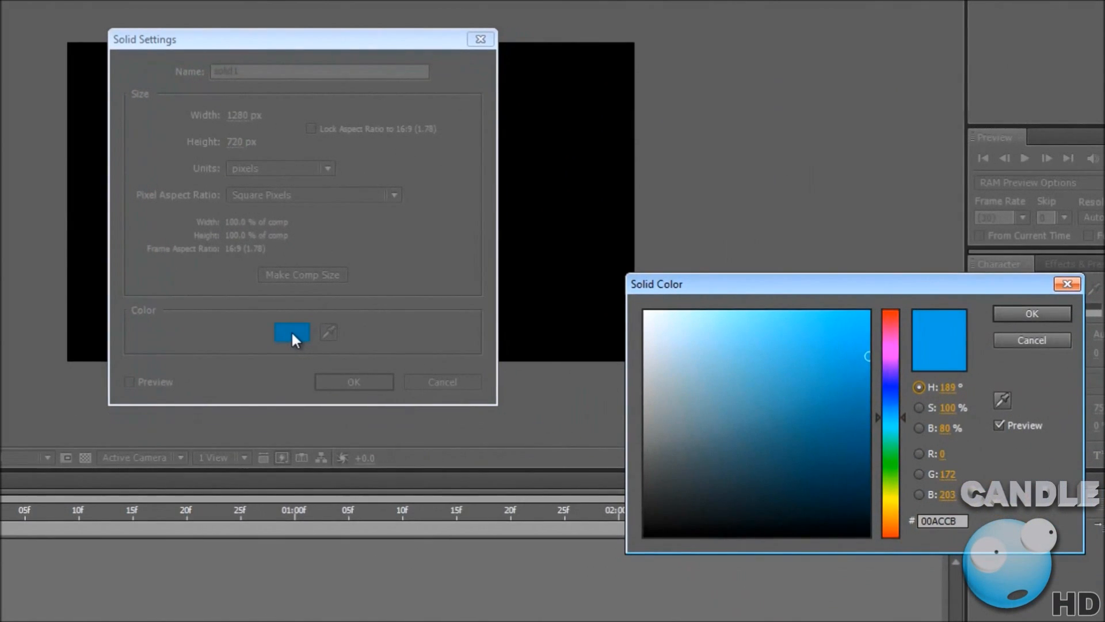
{"action": "mouse_move", "coordinate": [885, 262]}
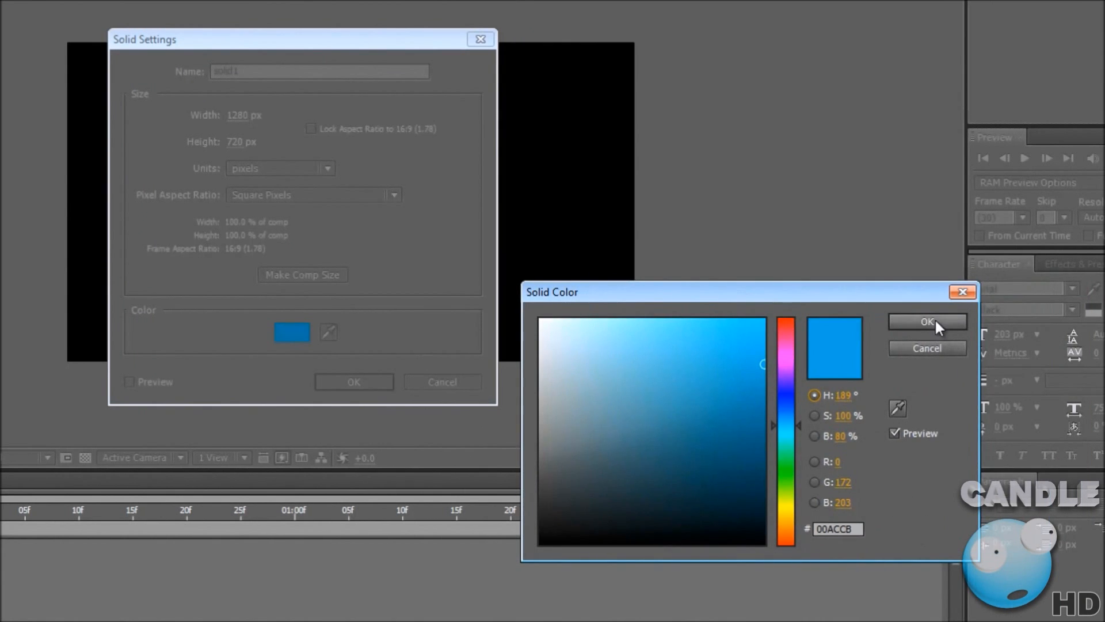
{"action": "left_click", "coordinate": [927, 321]}
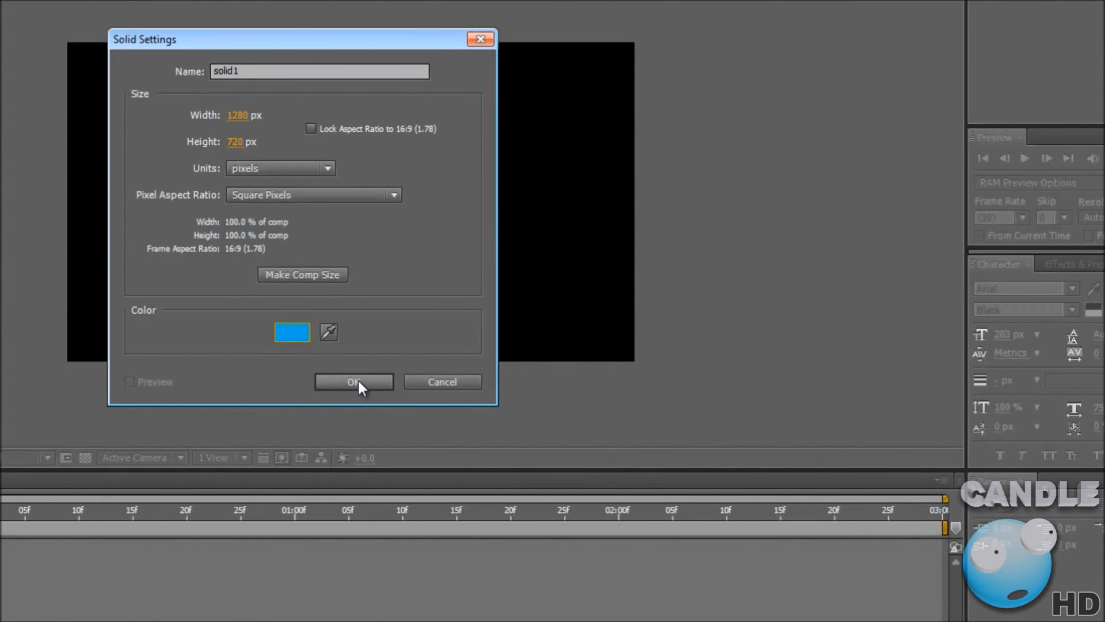
{"action": "left_click", "coordinate": [353, 382]}
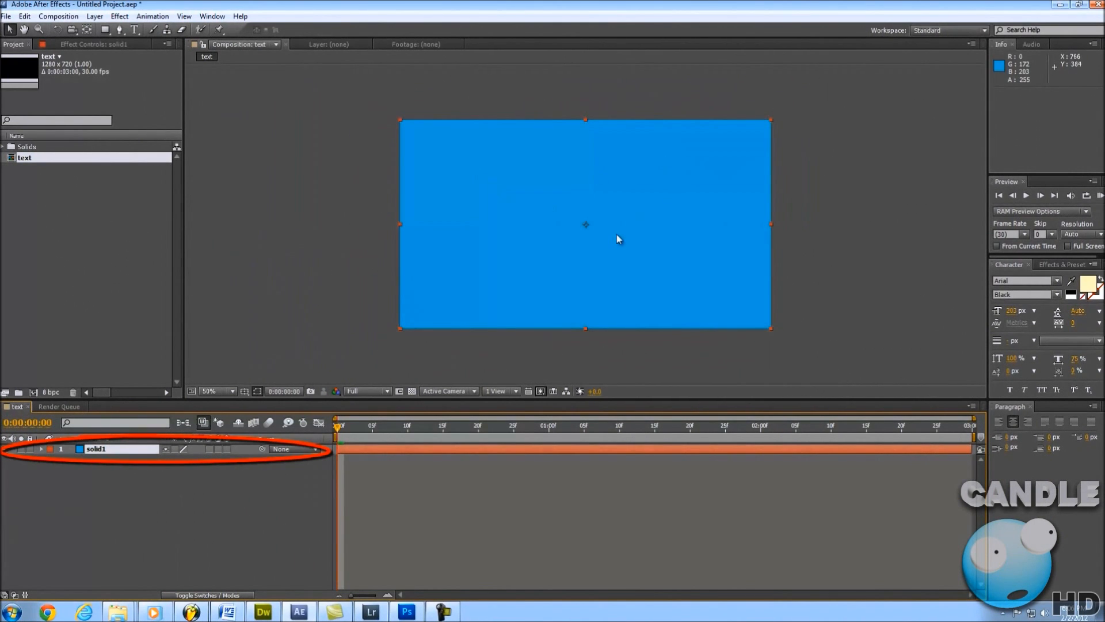
{"action": "mouse_move", "coordinate": [590, 333]}
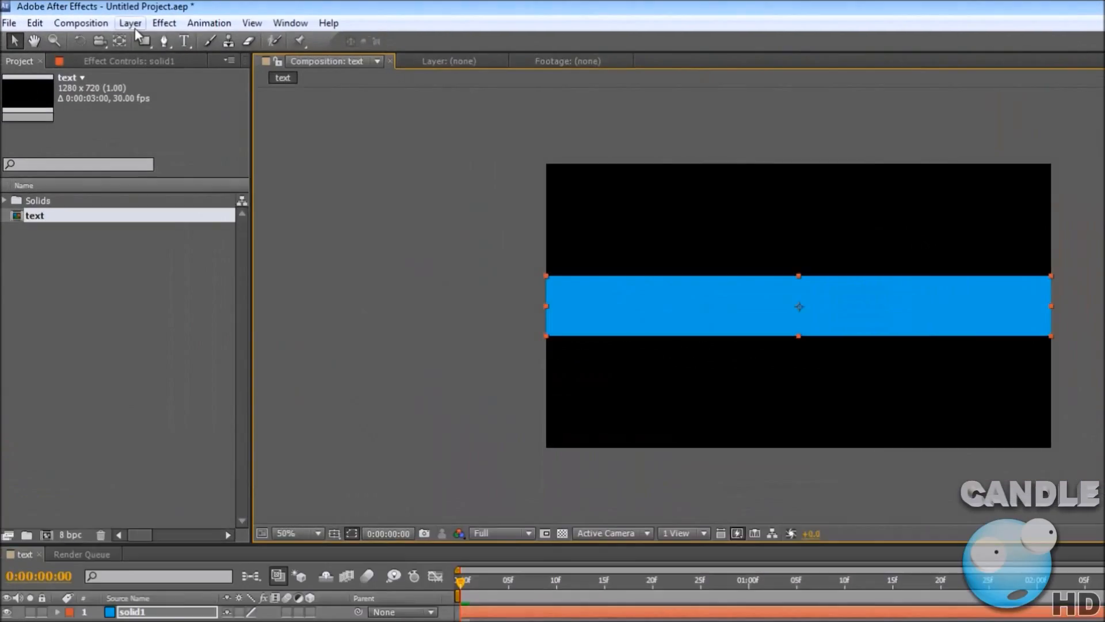
Type WUDDUP as a new text layer in large cream Arial Black.
{"action": "left_click", "coordinate": [130, 23]}
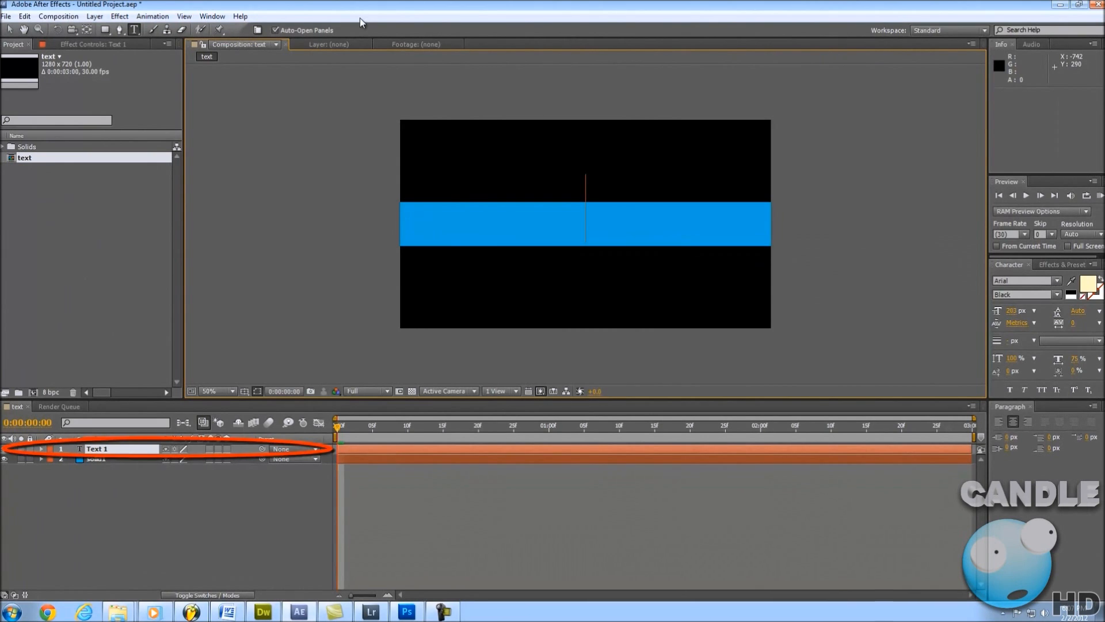
{"action": "type", "text": "WUDDUP"}
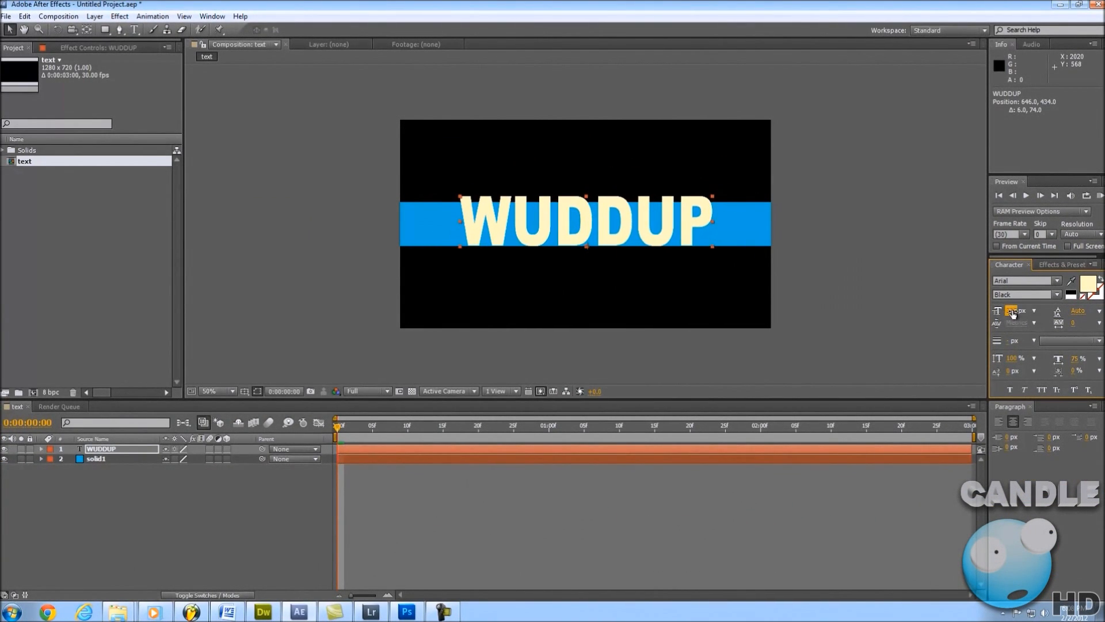
{"action": "left_click", "coordinate": [1015, 311]}
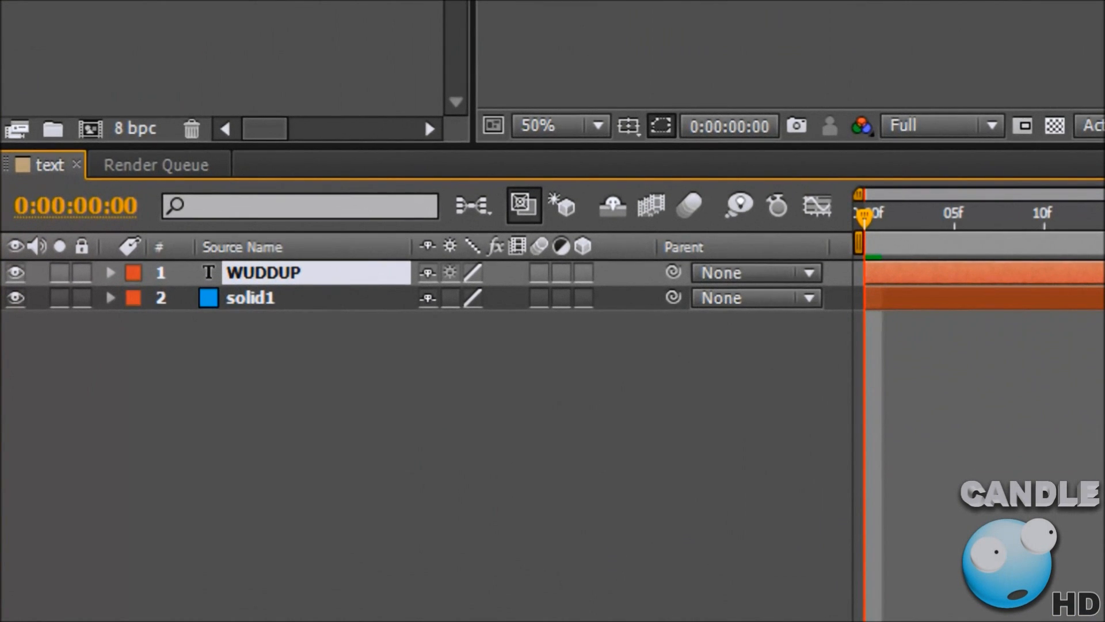
{"action": "double_click", "coordinate": [263, 272]}
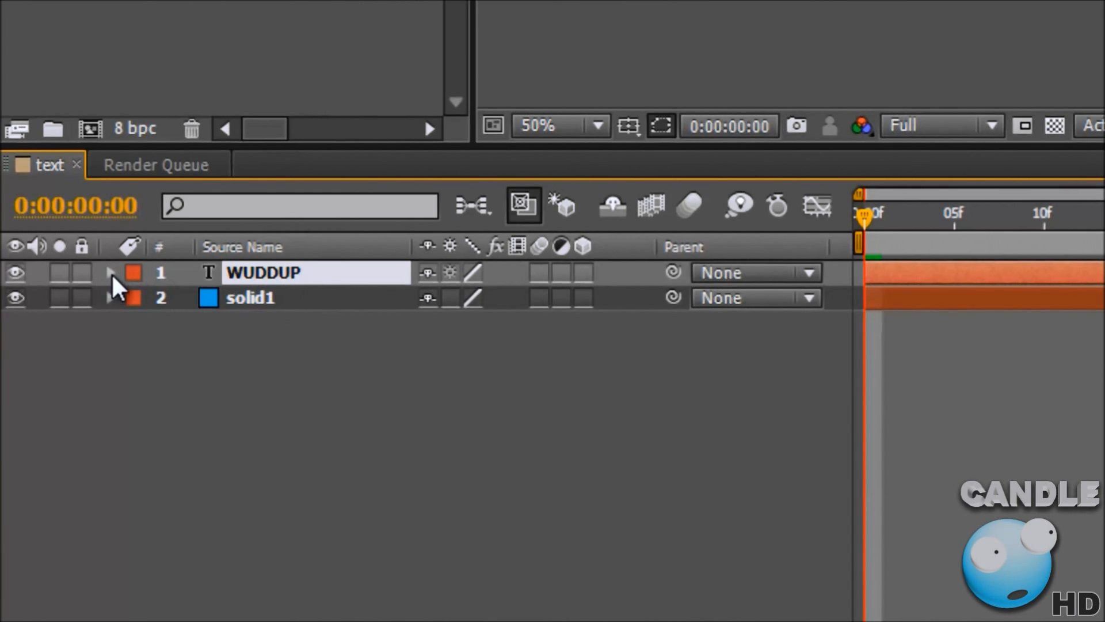
Twirl open the WUDDUP layer and its Transform group in the Timeline.
{"action": "left_click", "coordinate": [111, 272]}
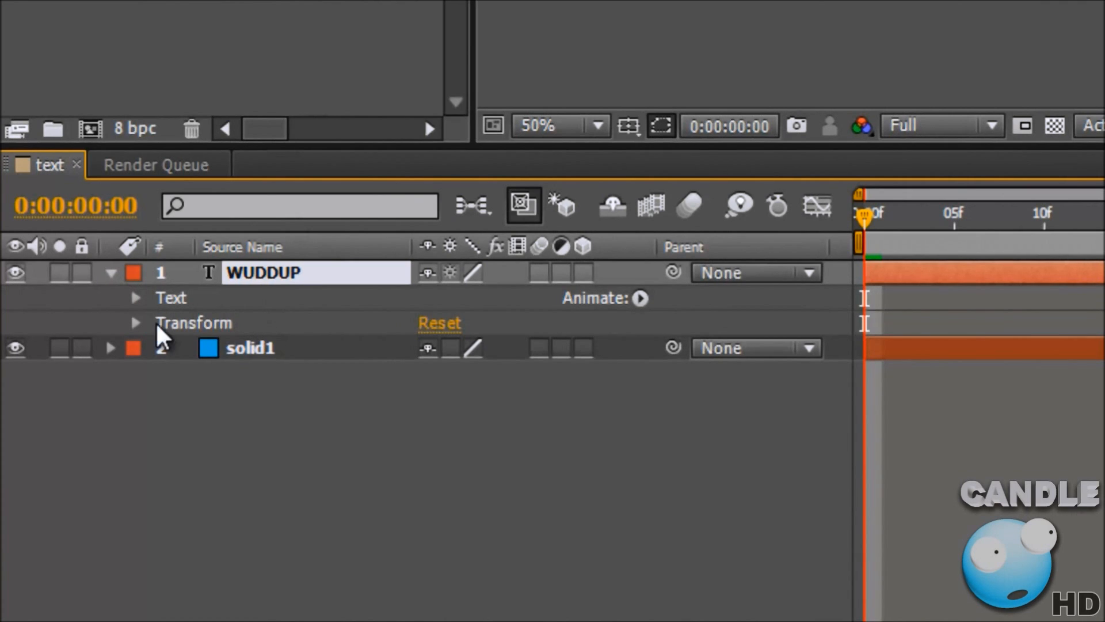
{"action": "left_click", "coordinate": [136, 322]}
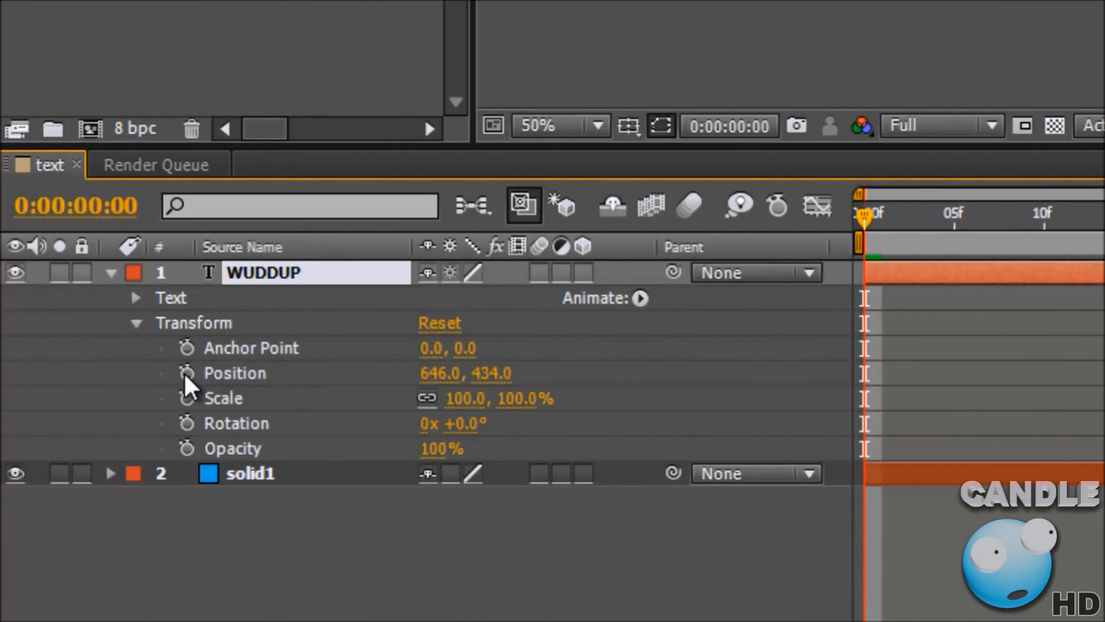
{"action": "mouse_move", "coordinate": [215, 417]}
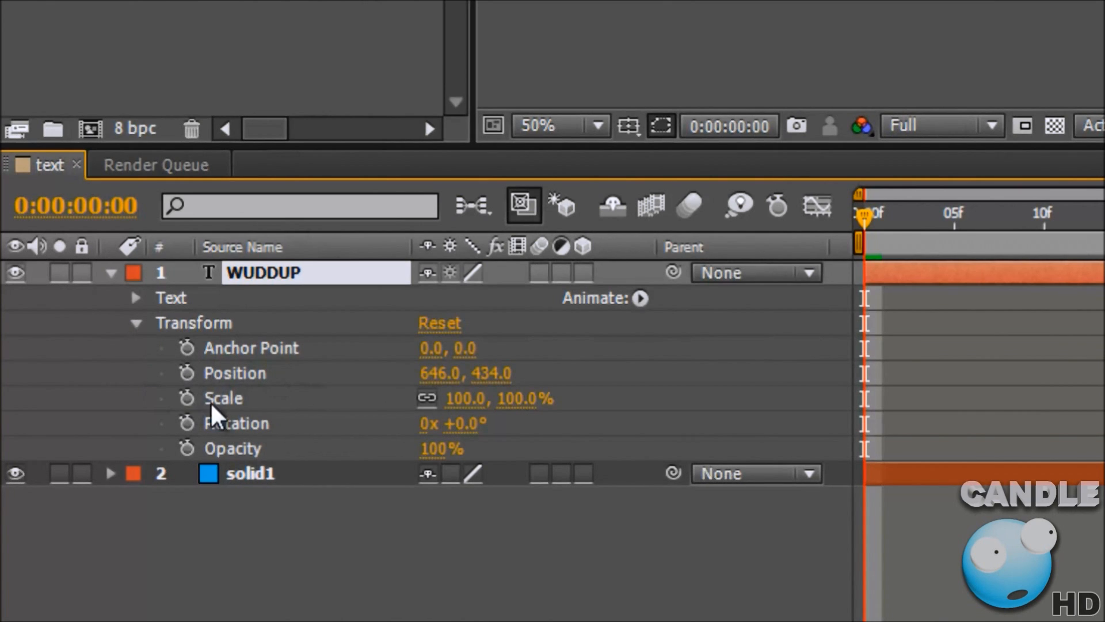
{"action": "mouse_move", "coordinate": [263, 414]}
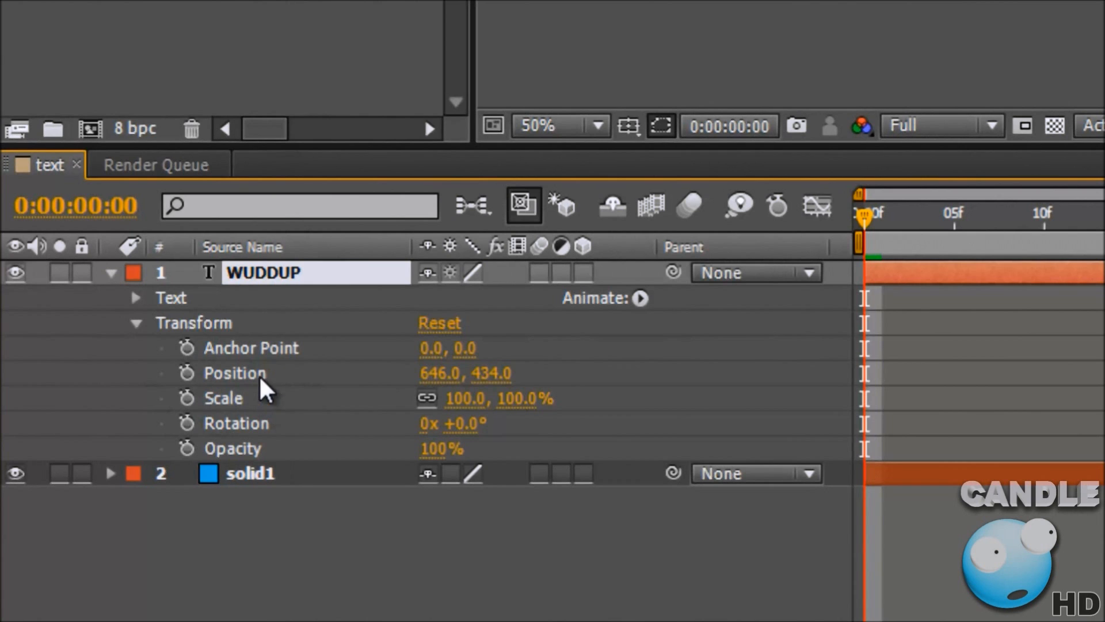
{"action": "mouse_move", "coordinate": [289, 381]}
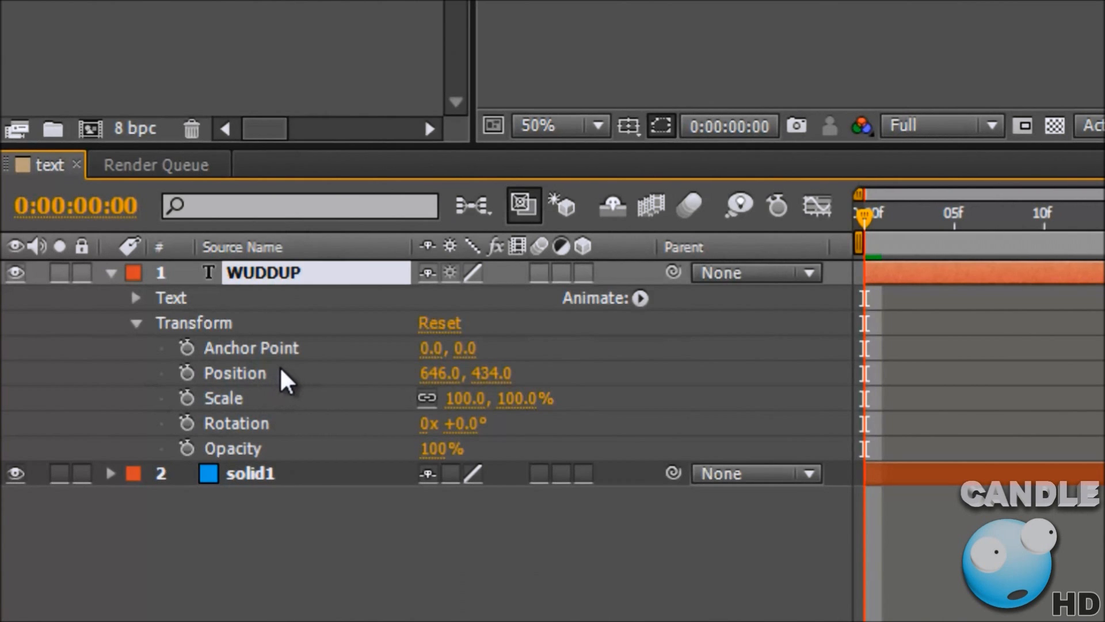
{"action": "mouse_move", "coordinate": [869, 230]}
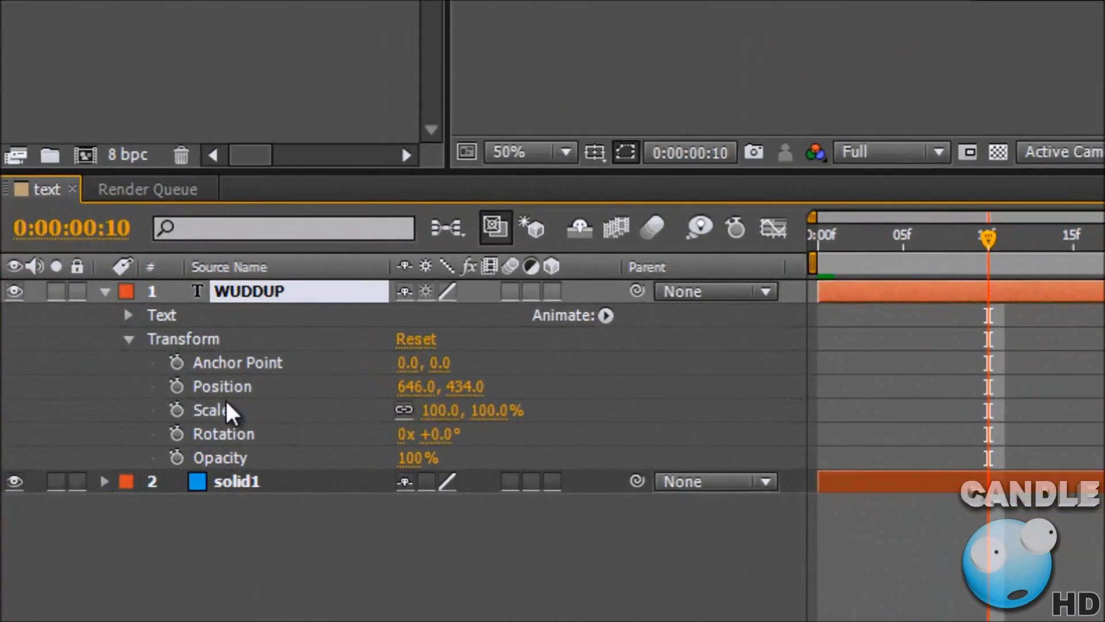
Keyframe WUDDUP Position at 854,434 on frame 10 and -940,434 on frame 0.
{"action": "left_click", "coordinate": [179, 386]}
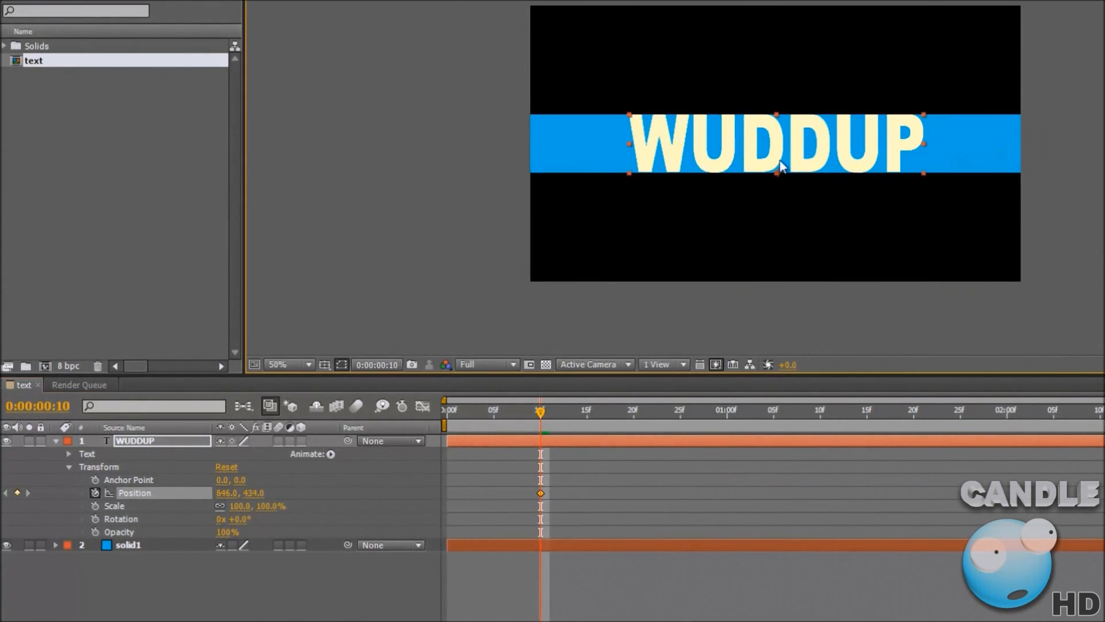
{"action": "mouse_move", "coordinate": [754, 167]}
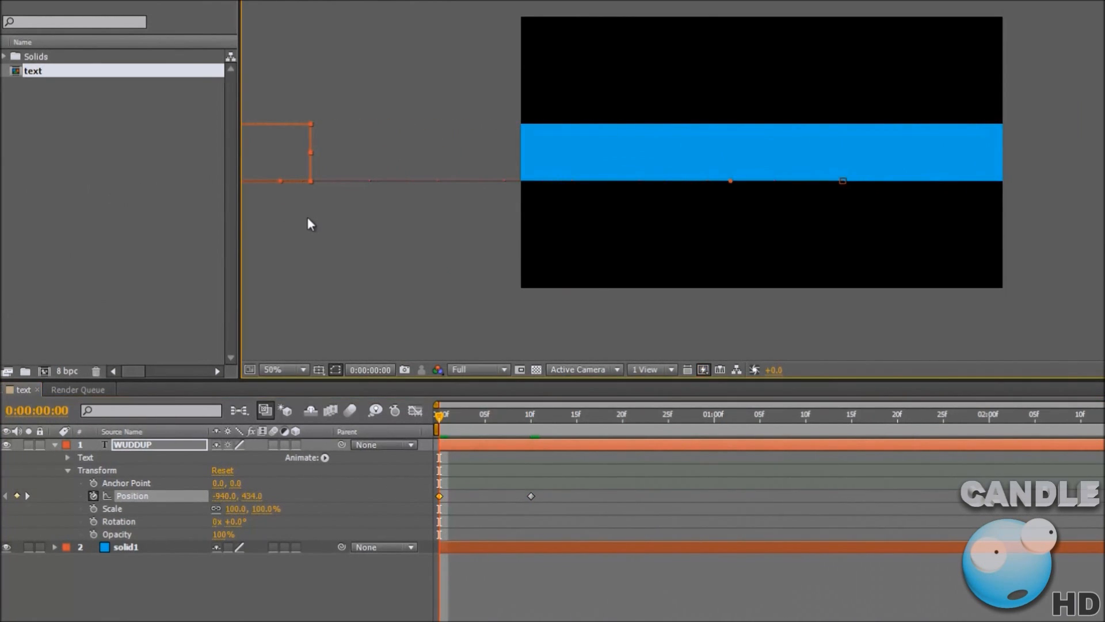
{"action": "left_click", "coordinate": [304, 368]}
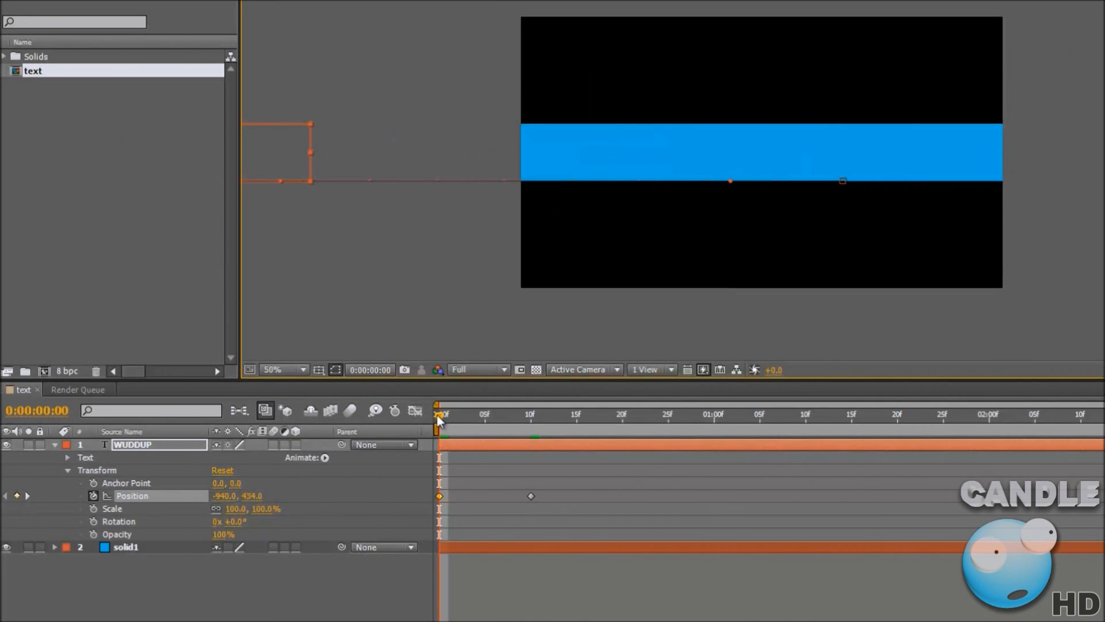
{"action": "left_click", "coordinate": [530, 416]}
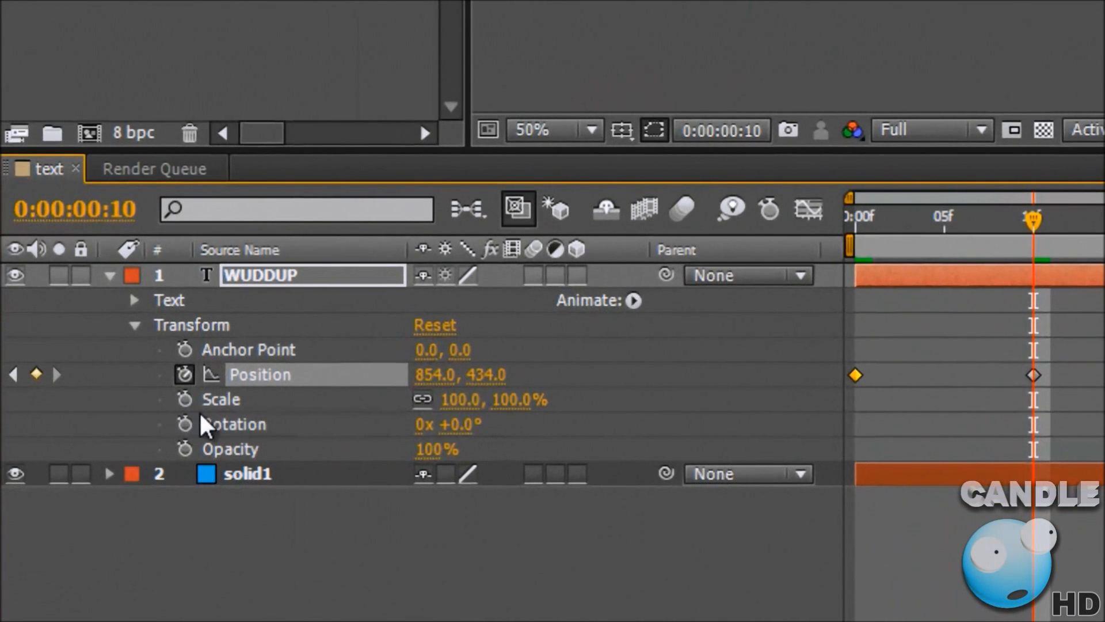
Keyframe WUDDUP Scale at frame 10 and set it to 246% at frame 0.
{"action": "left_click", "coordinate": [184, 399]}
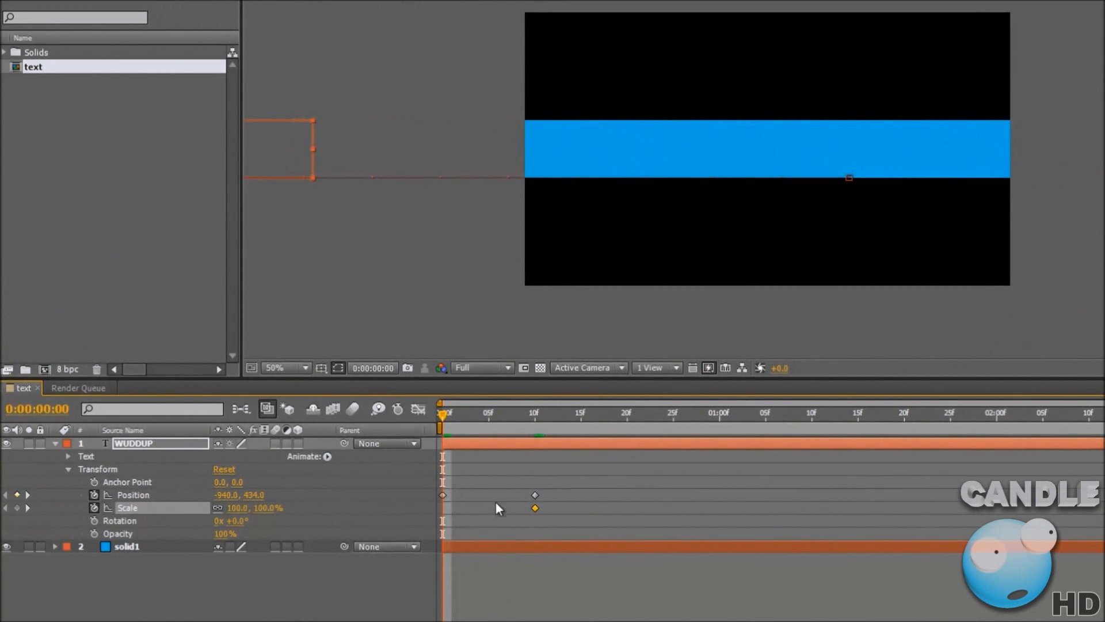
{"action": "left_click", "coordinate": [533, 412]}
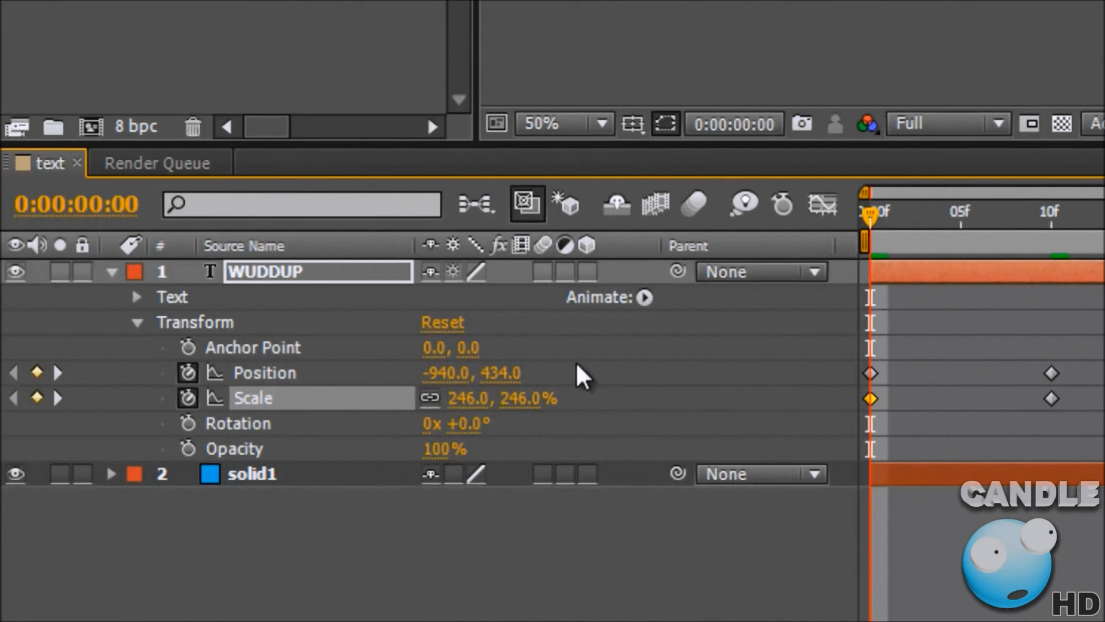
{"action": "mouse_move", "coordinate": [870, 221]}
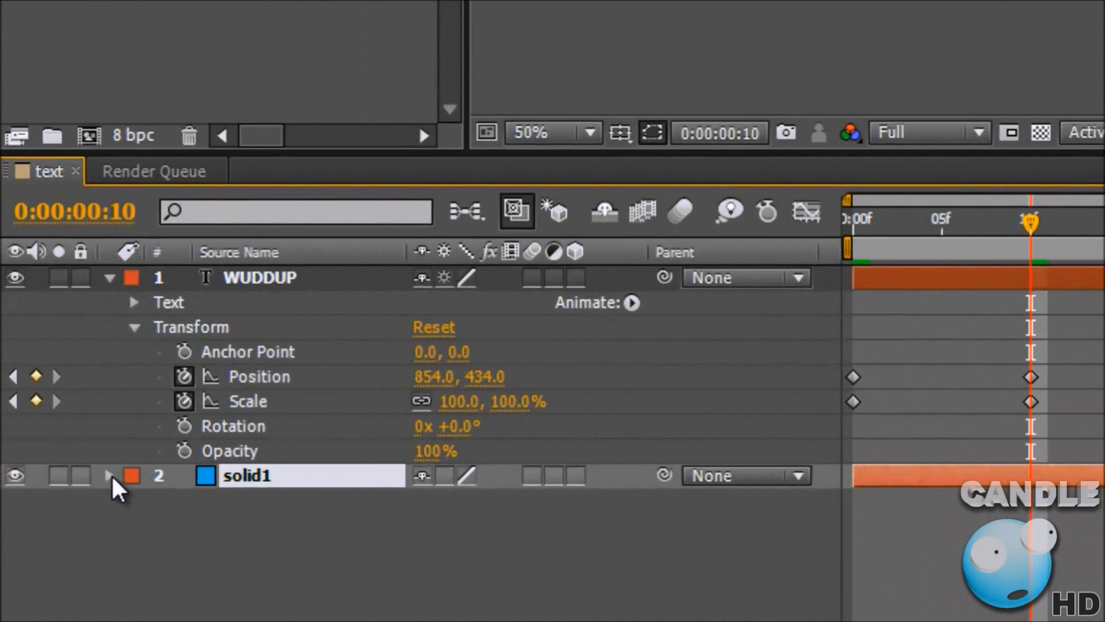
Open solid1's Transform and place a 640,360 Position keyframe at frame 8.
{"action": "left_click", "coordinate": [109, 477]}
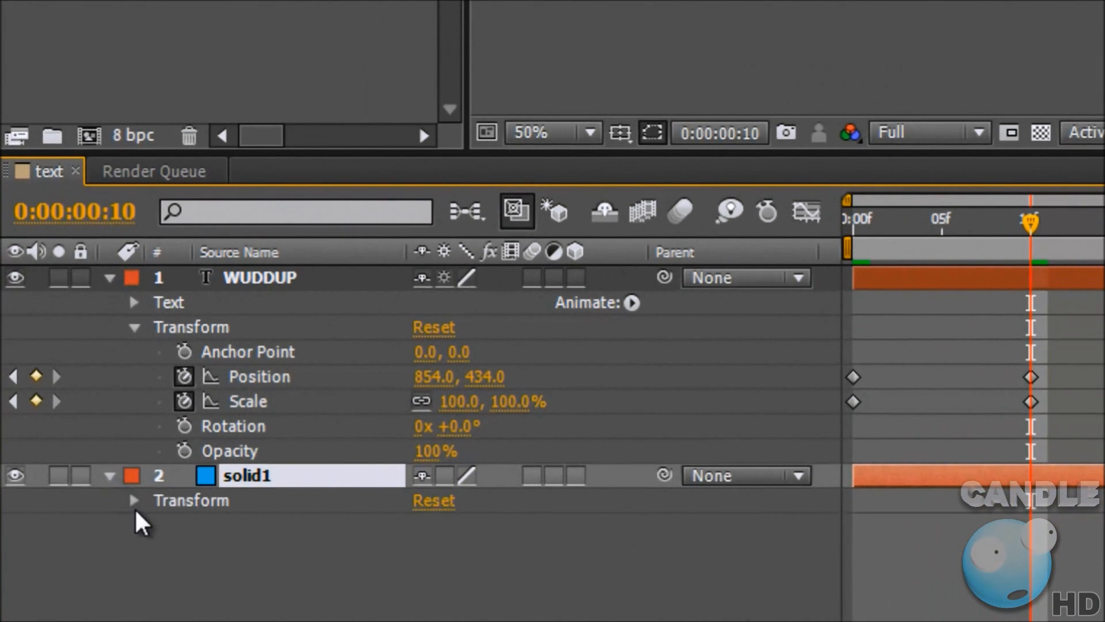
{"action": "mouse_move", "coordinate": [161, 539]}
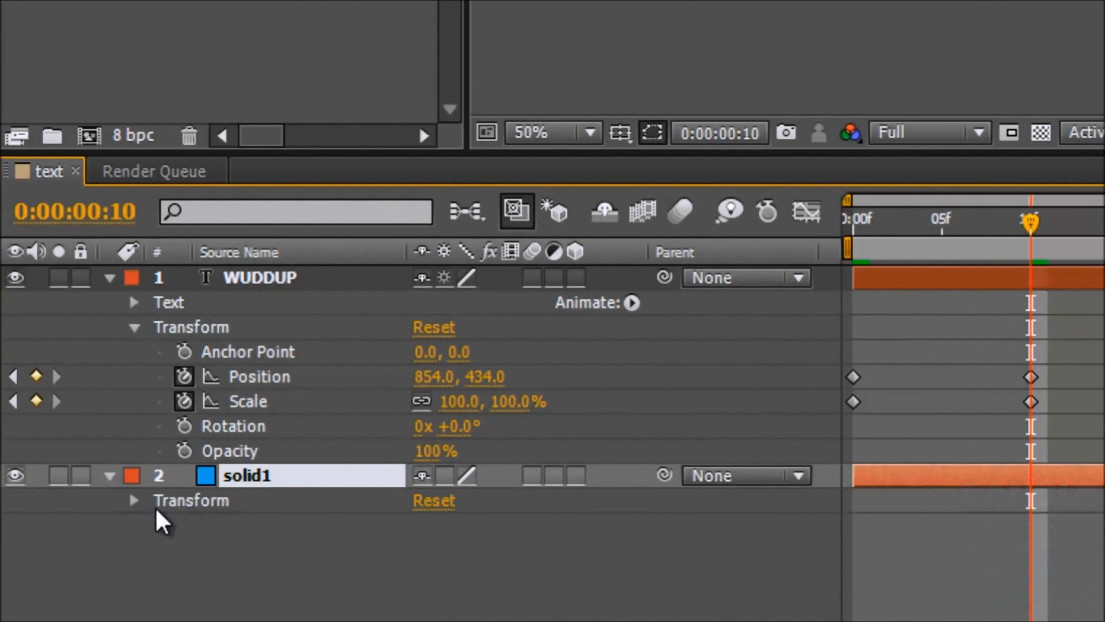
{"action": "left_click", "coordinate": [135, 499]}
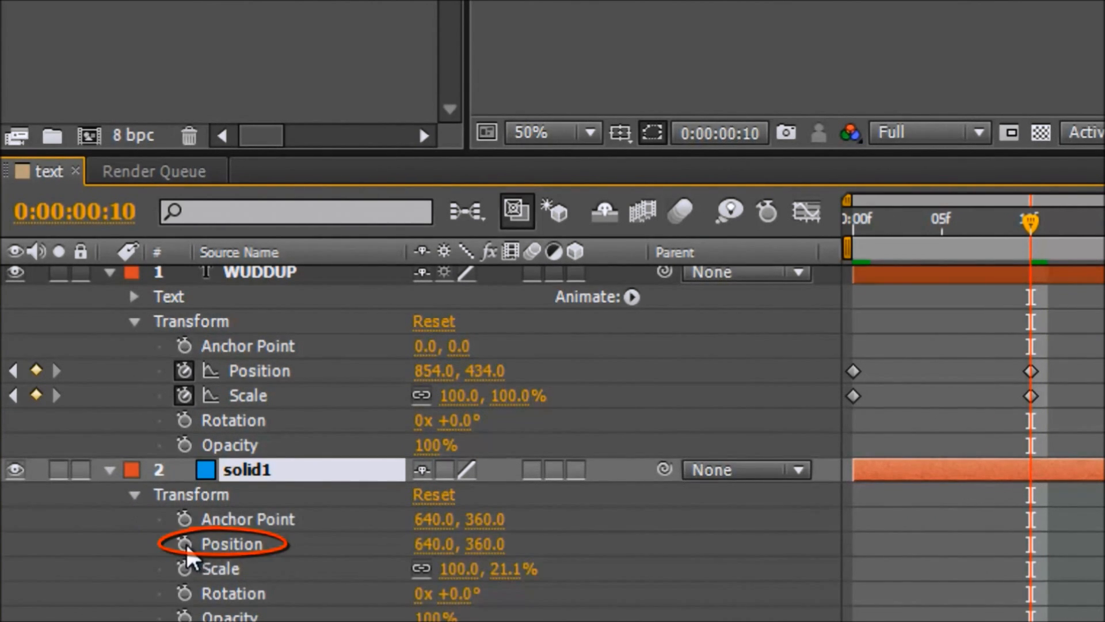
{"action": "left_click", "coordinate": [186, 544]}
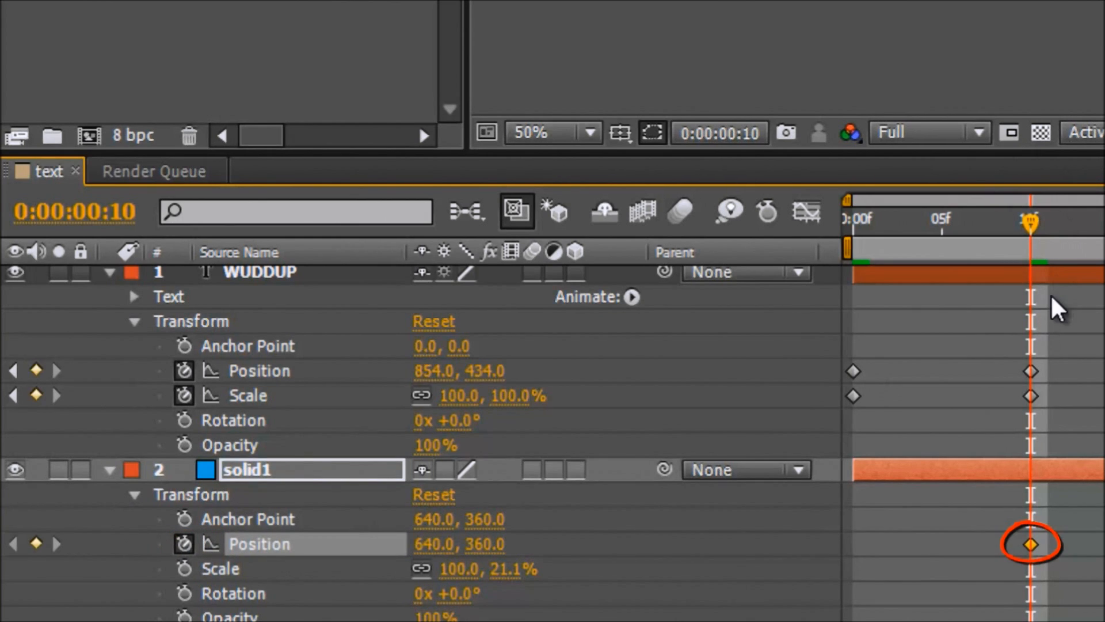
{"action": "mouse_move", "coordinate": [1031, 561]}
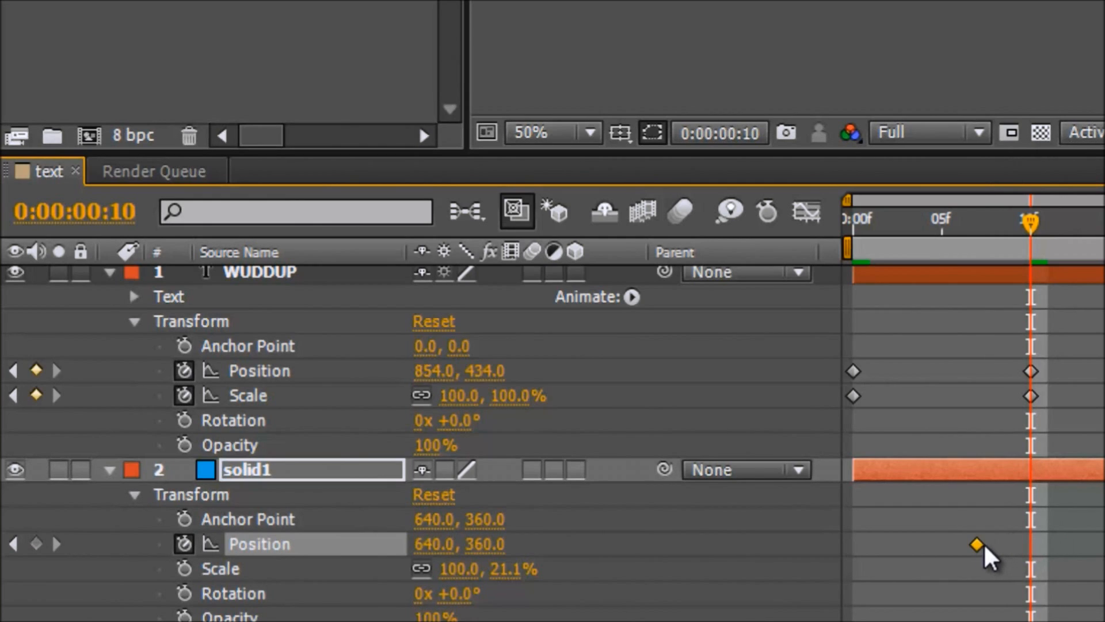
{"action": "left_click_drag", "start_coordinate": [975, 544], "coordinate": [994, 543]}
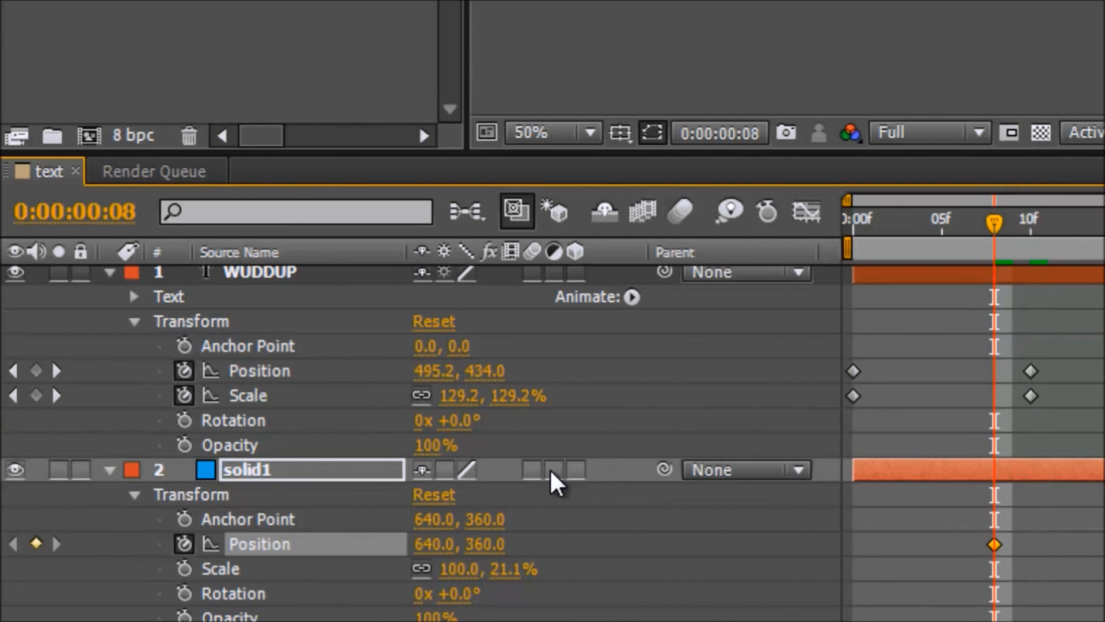
{"action": "mouse_move", "coordinate": [885, 250]}
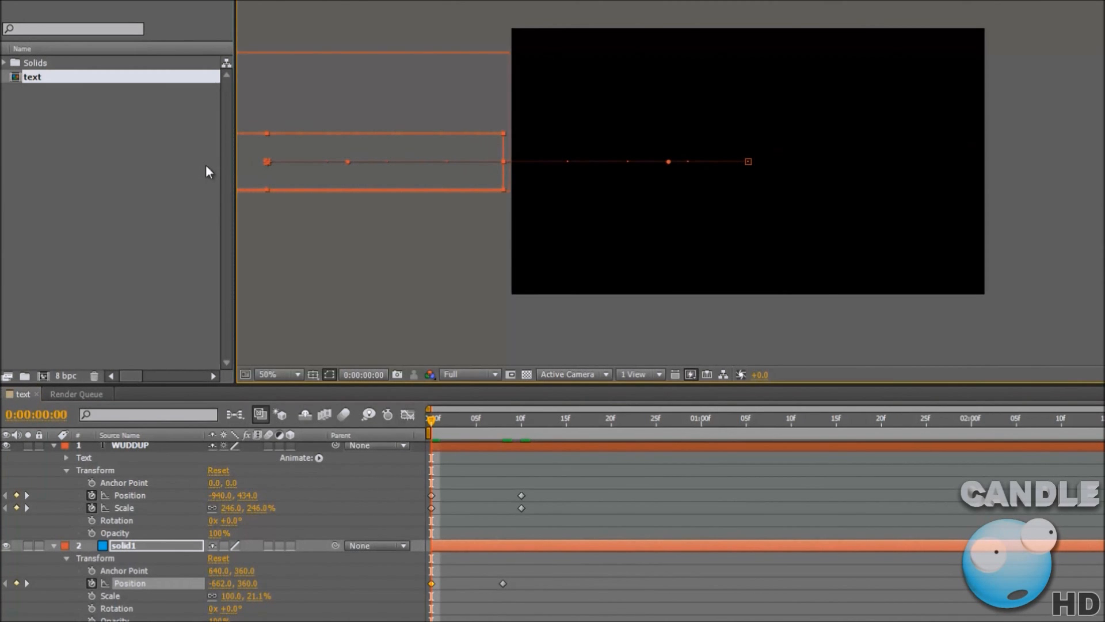
{"action": "mouse_move", "coordinate": [167, 461]}
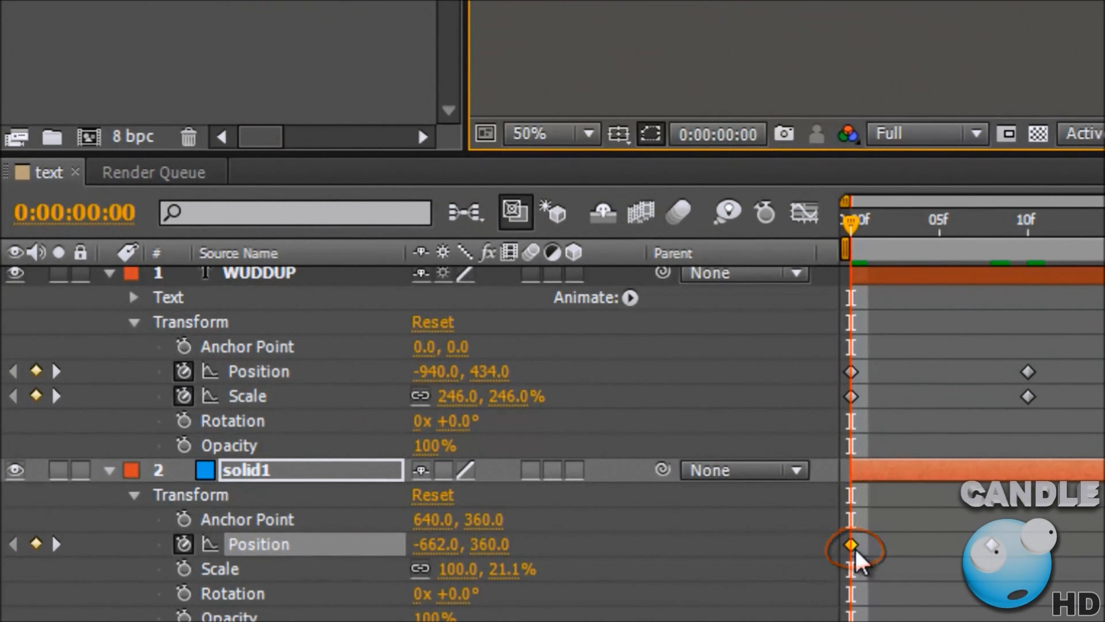
{"action": "mouse_move", "coordinate": [853, 239]}
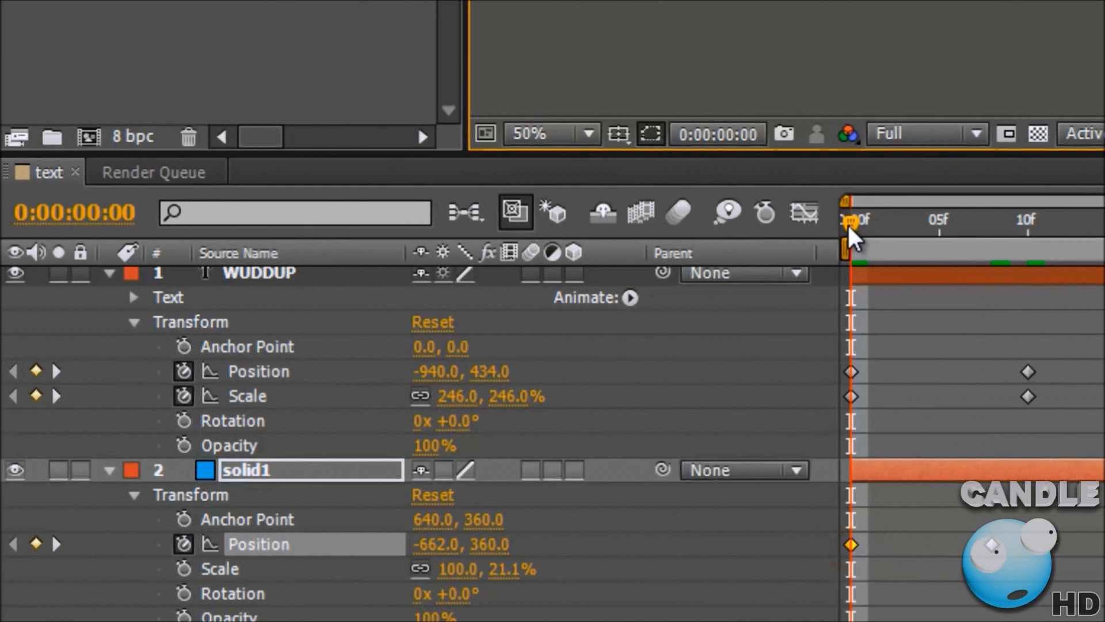
Scrub the playhead through the opening frames to preview the band sliding in from -662,360.
{"action": "left_click_drag", "start_coordinate": [850, 229], "coordinate": [994, 229]}
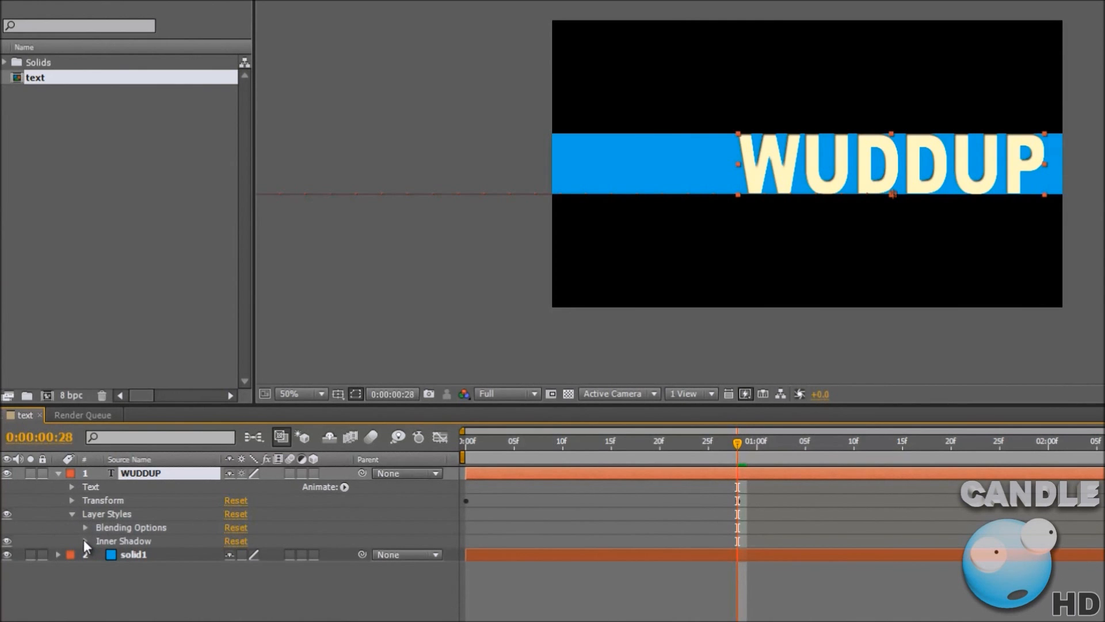
Expand WUDDUP's Inner Shadow to show Multiply, black, 75% opacity, 120° angle, distance 5, size 5.
{"action": "left_click", "coordinate": [87, 541]}
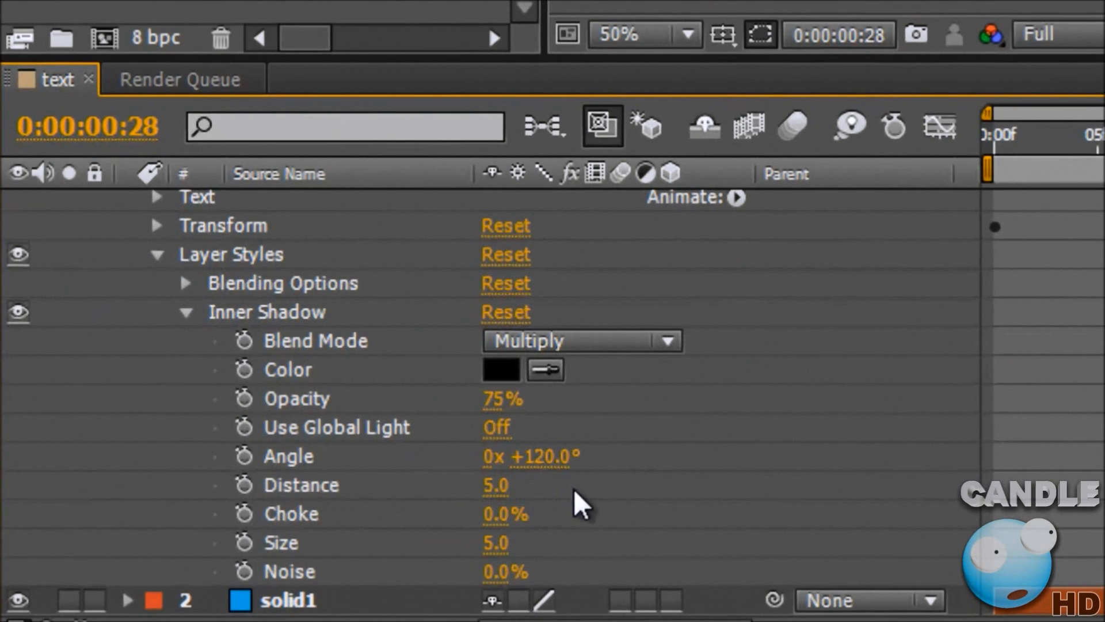
{"action": "mouse_move", "coordinate": [1059, 220]}
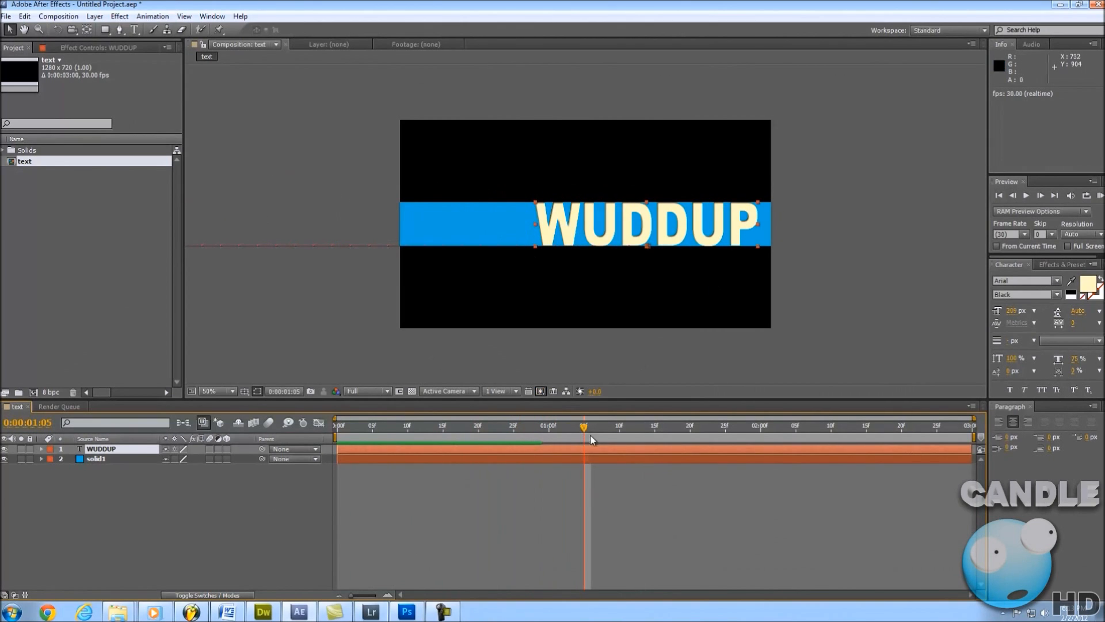
{"action": "left_click", "coordinate": [553, 426]}
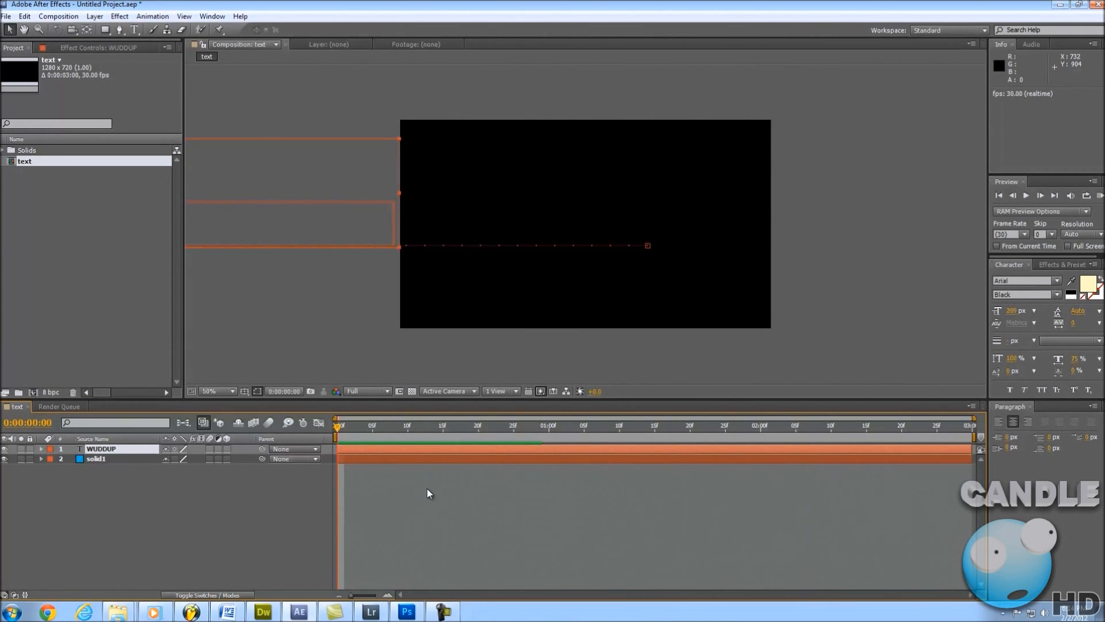
{"action": "left_click", "coordinate": [60, 498]}
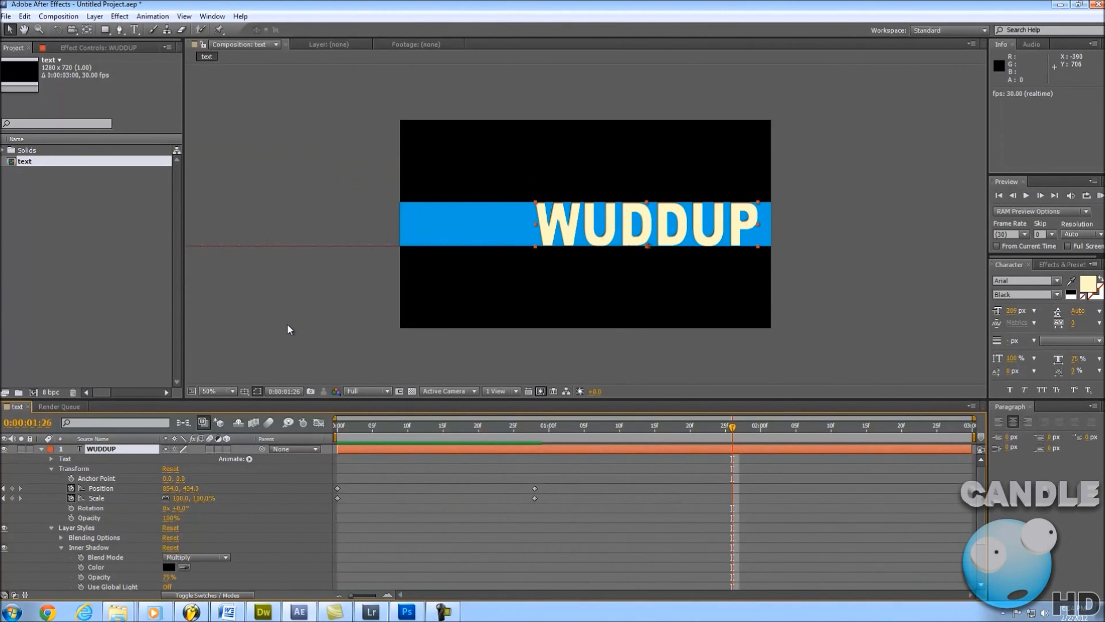
{"action": "mouse_move", "coordinate": [286, 340]}
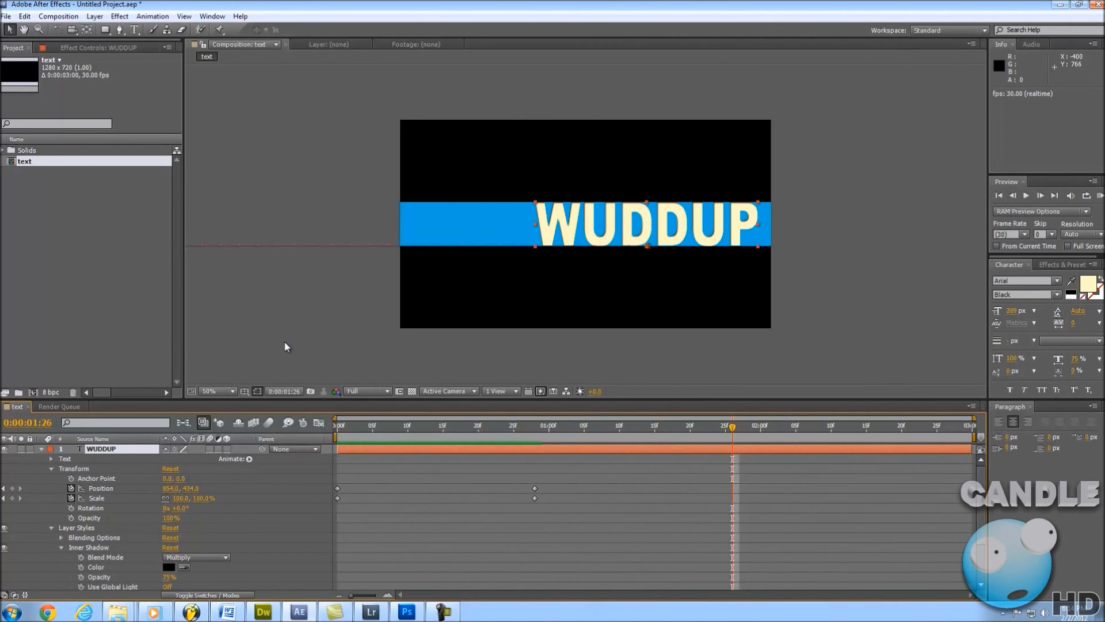
{"action": "mouse_move", "coordinate": [293, 348]}
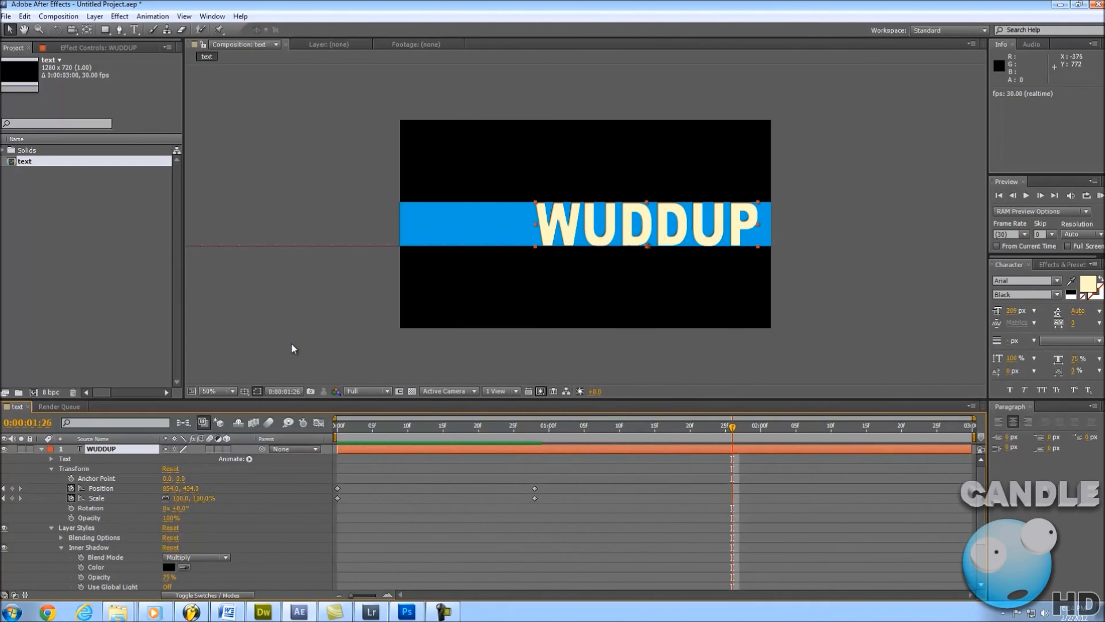